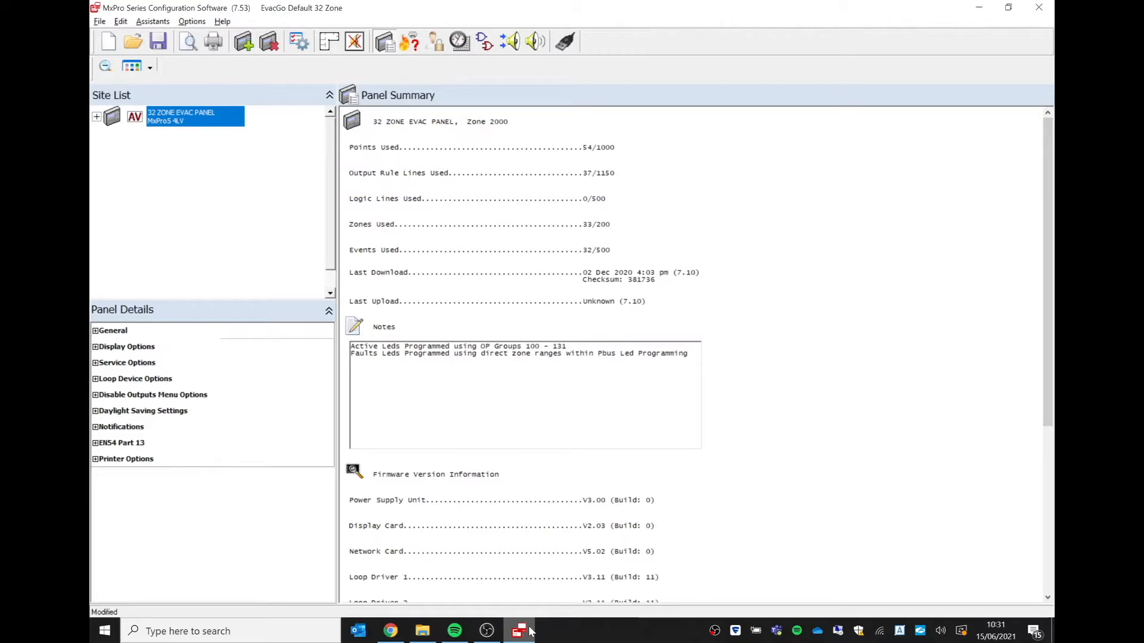
mouse_move(406, 77)
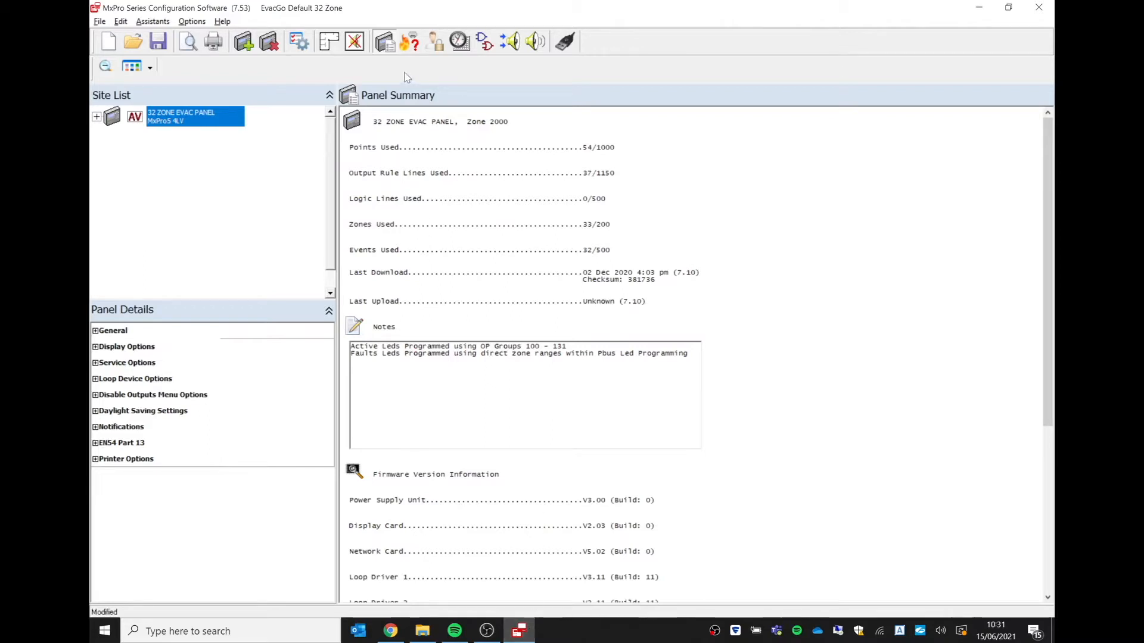
mouse_move(386, 41)
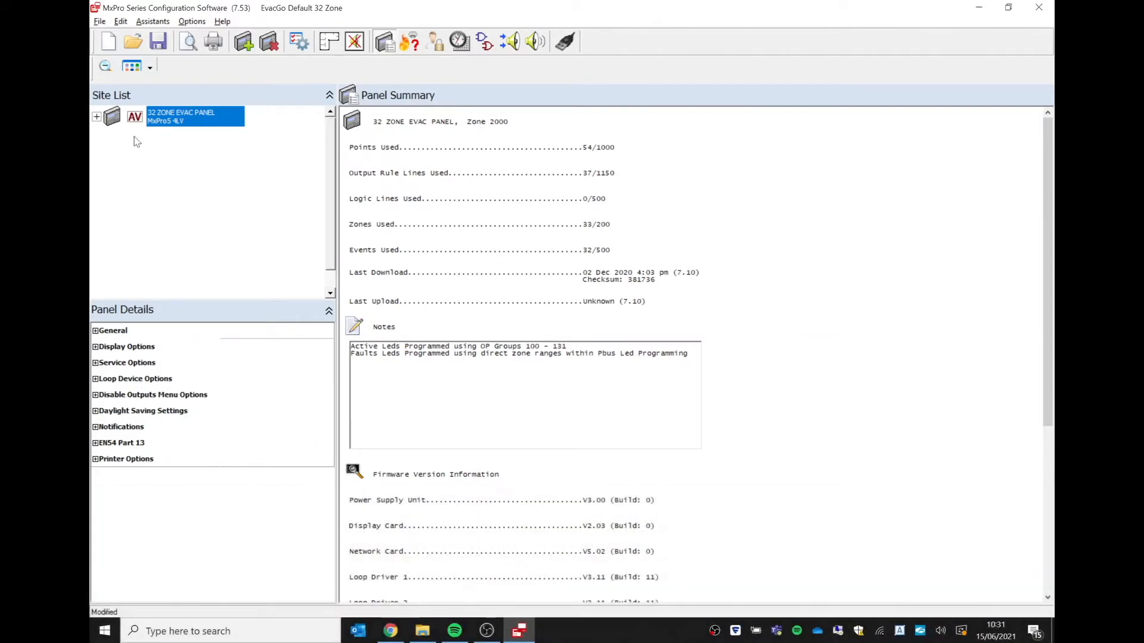
Open Loop 1's device list, showing Altair wall sounders at addresses 1–20
left_click(97, 117)
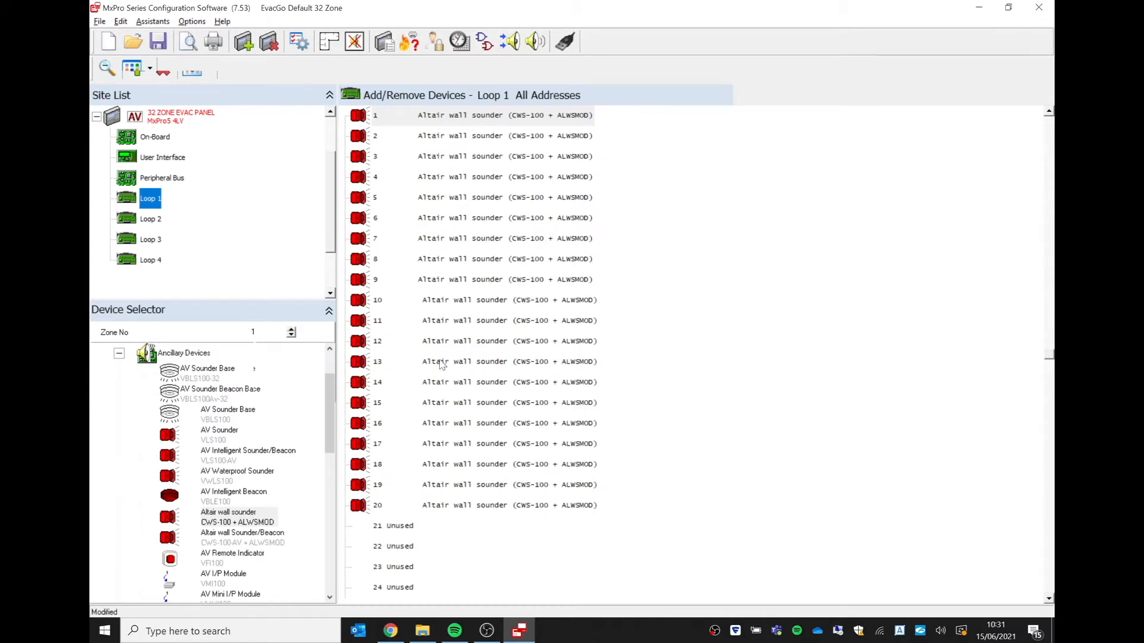
mouse_move(452, 186)
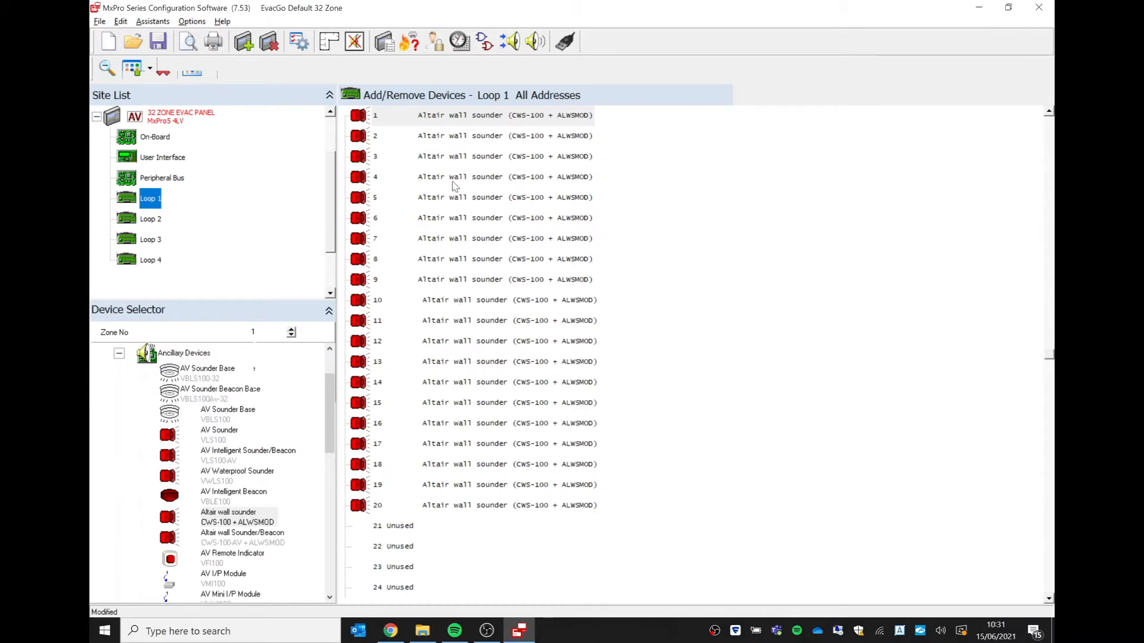
mouse_move(104, 68)
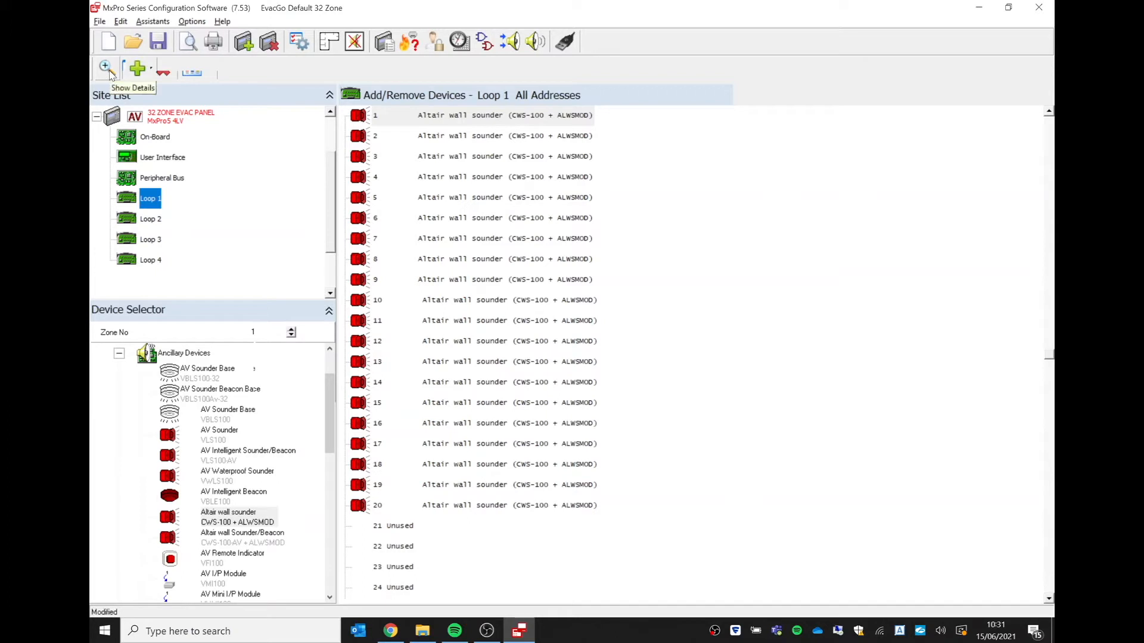
Show Loop 1's device details: flats 1–20, zones 1–5, output groups 100–104
left_click(104, 67)
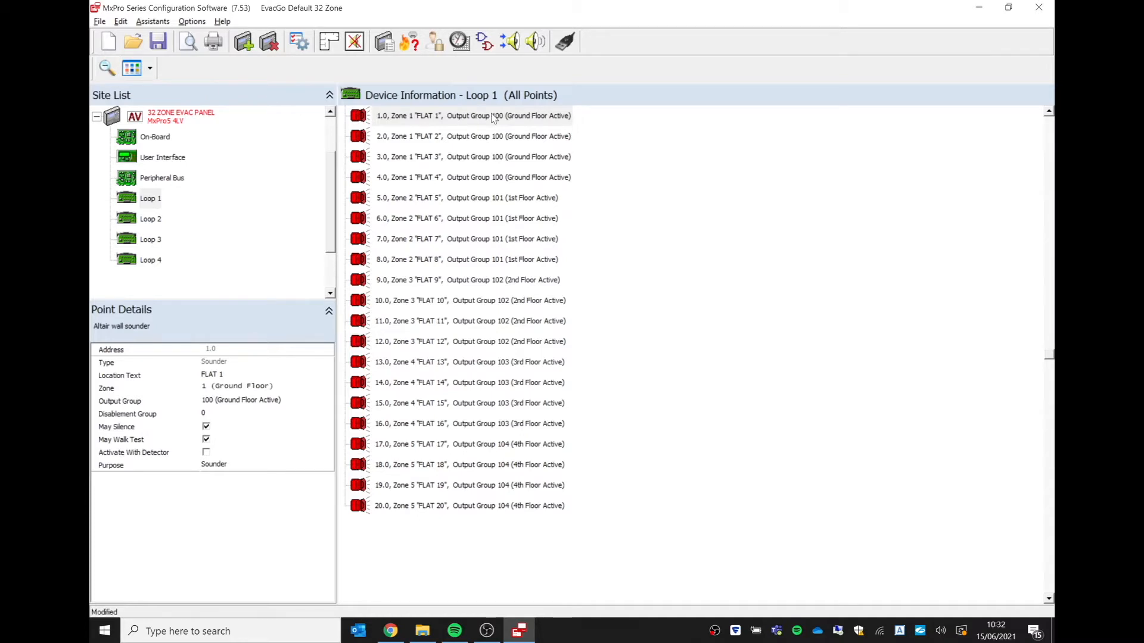
mouse_move(487, 121)
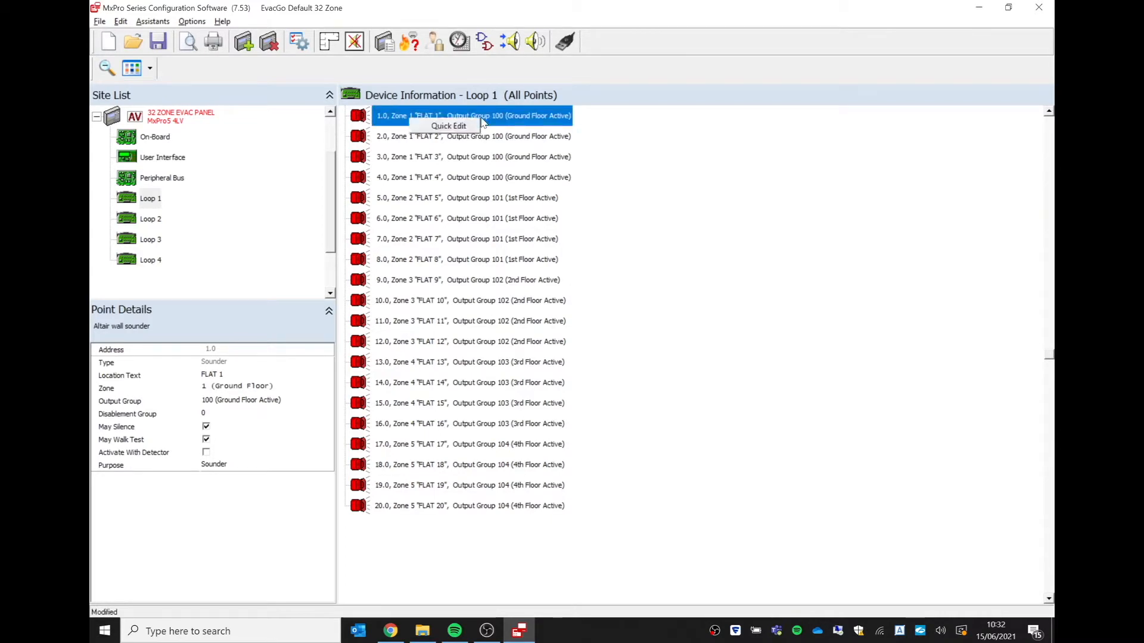
left_click(448, 125)
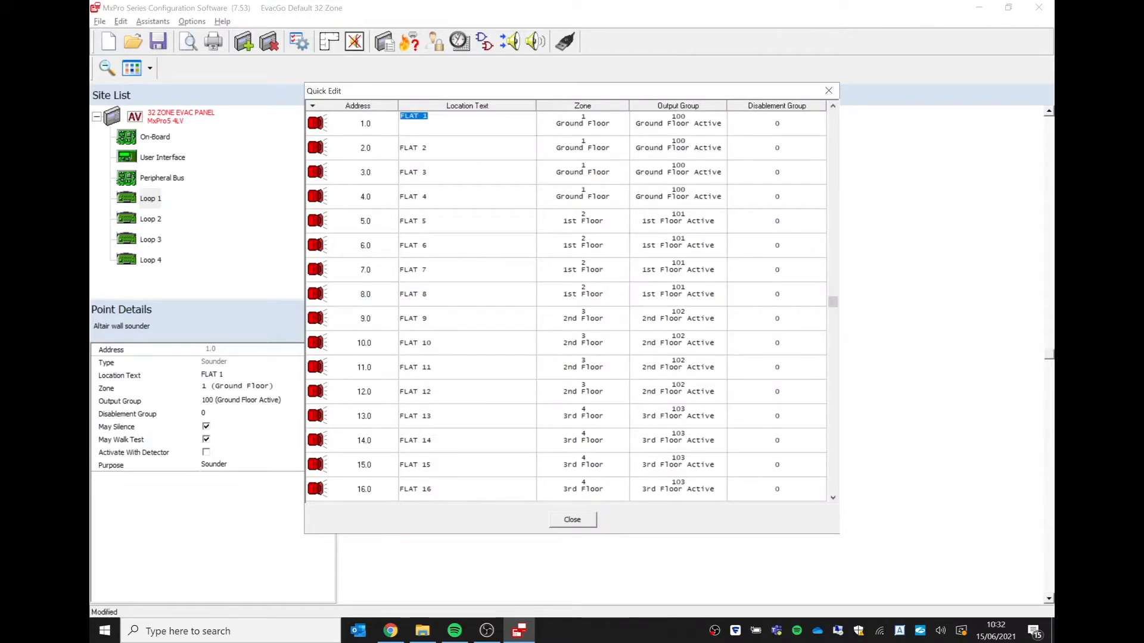
mouse_move(610, 248)
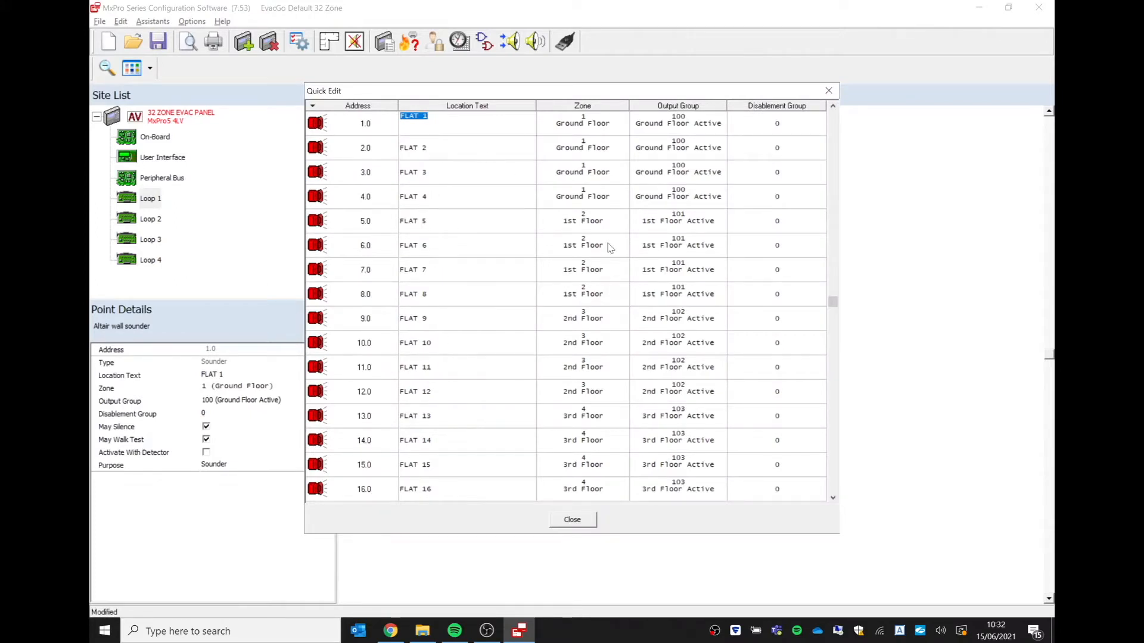
mouse_move(590, 429)
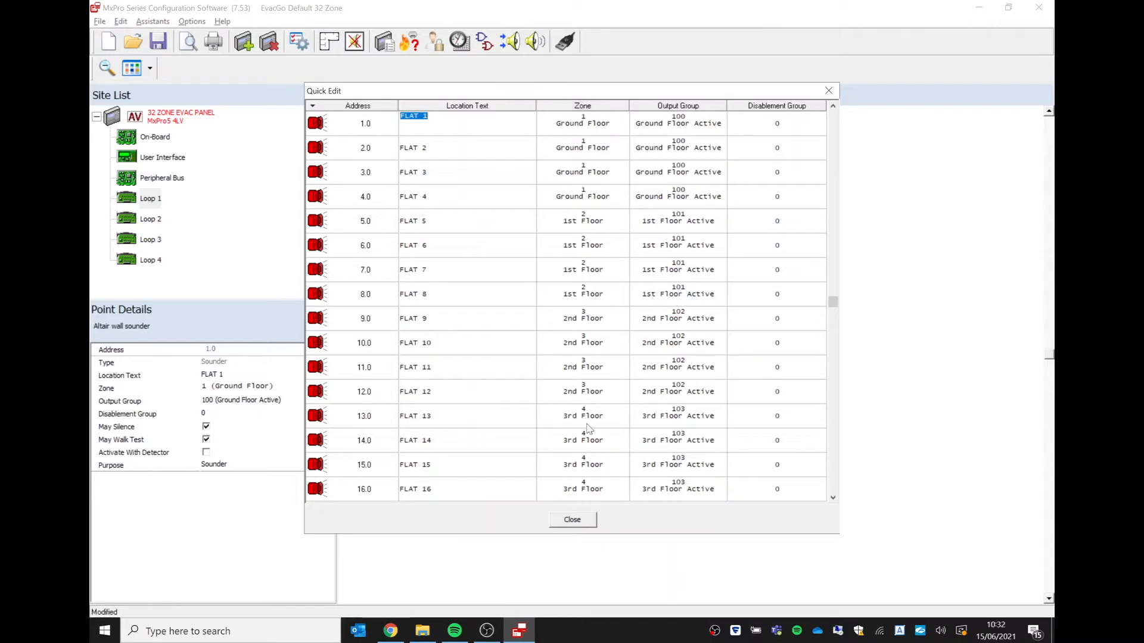
mouse_move(701, 120)
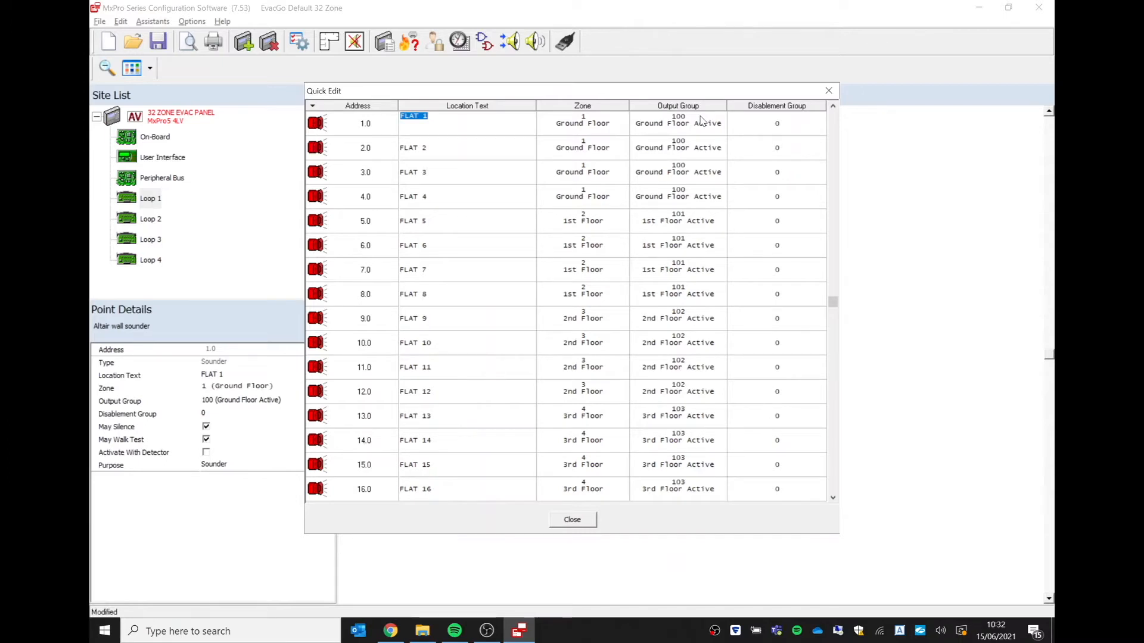
mouse_move(553, 343)
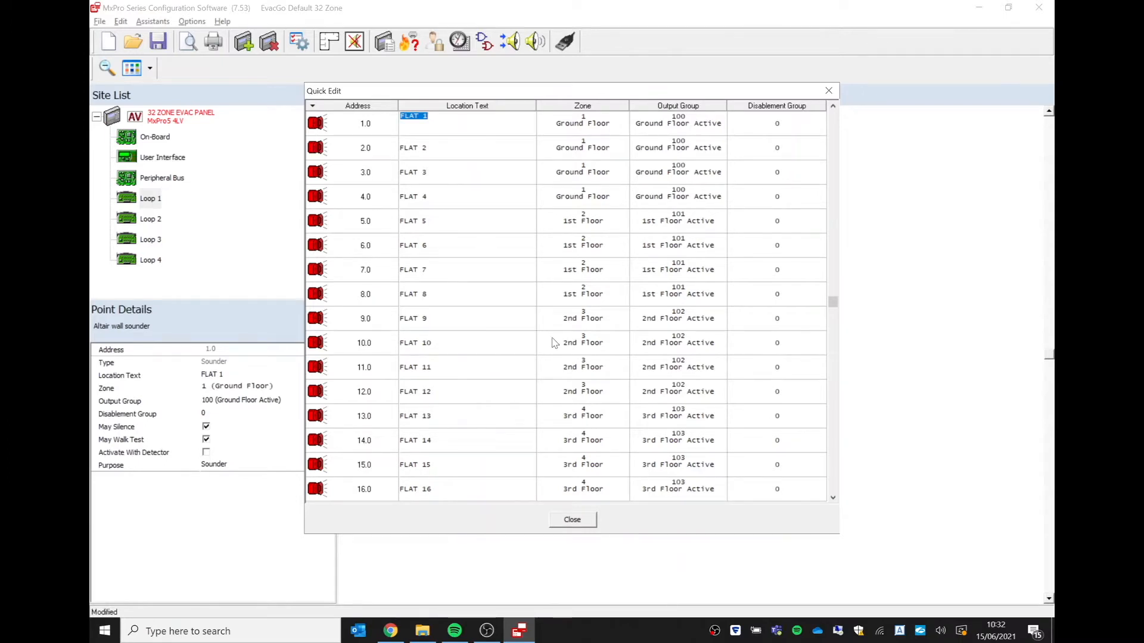
mouse_move(613, 254)
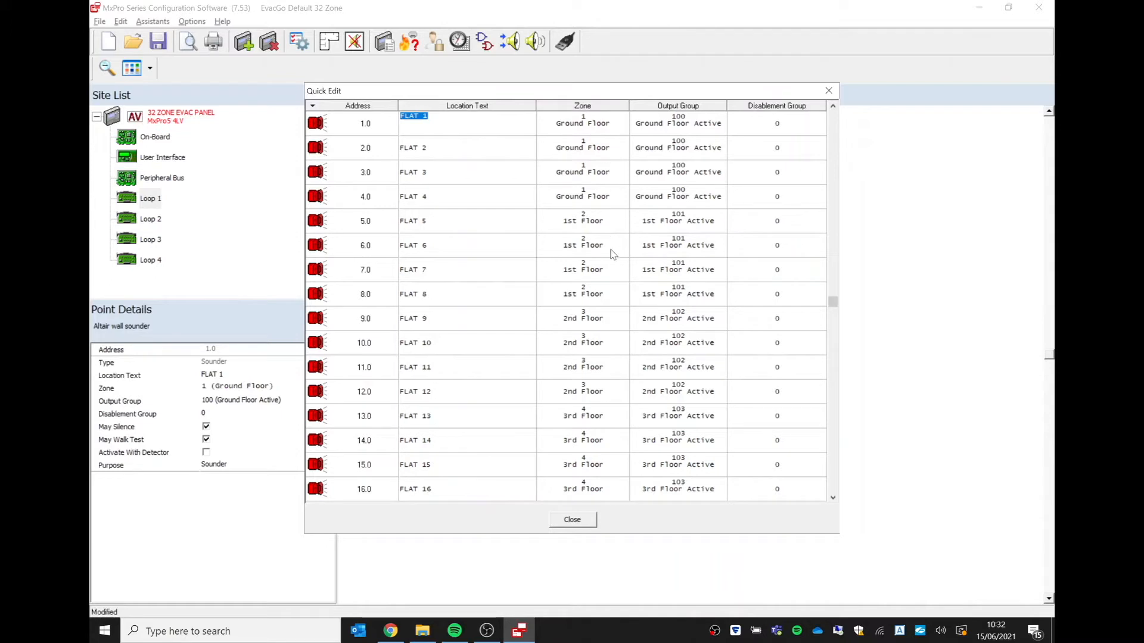
scroll("down", 3)
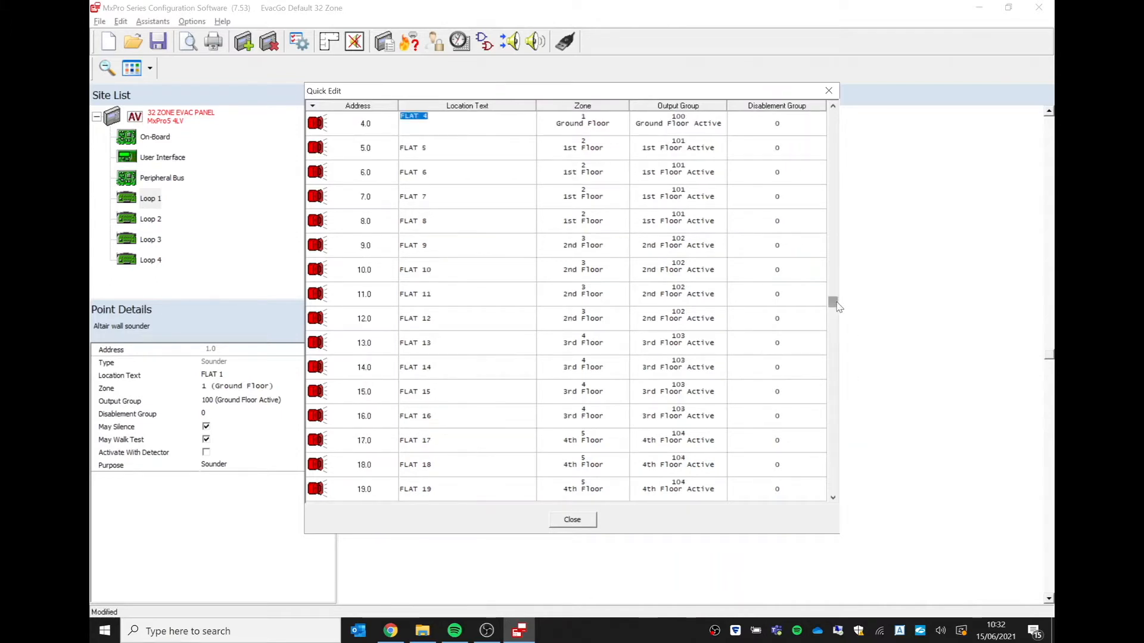
scroll("up", 3)
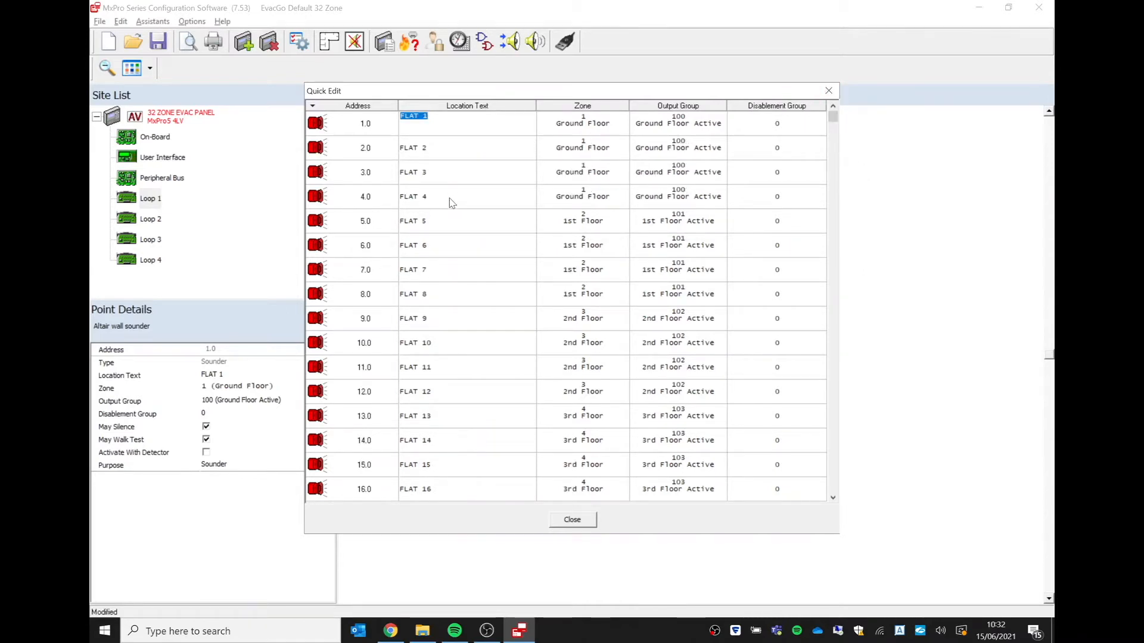
mouse_move(678, 130)
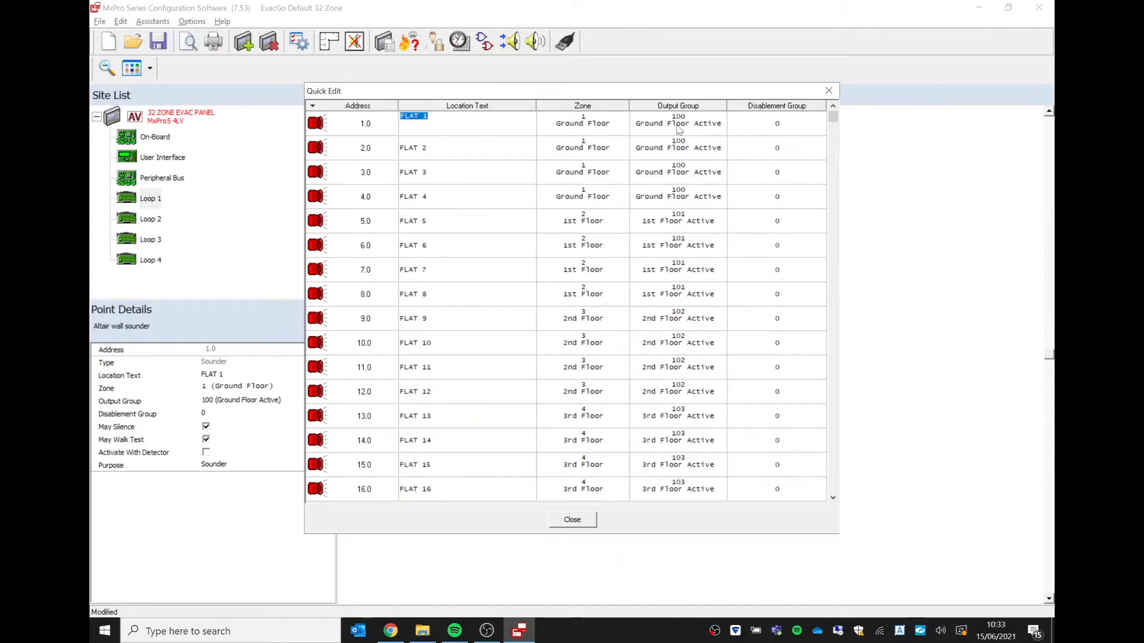
mouse_move(677, 202)
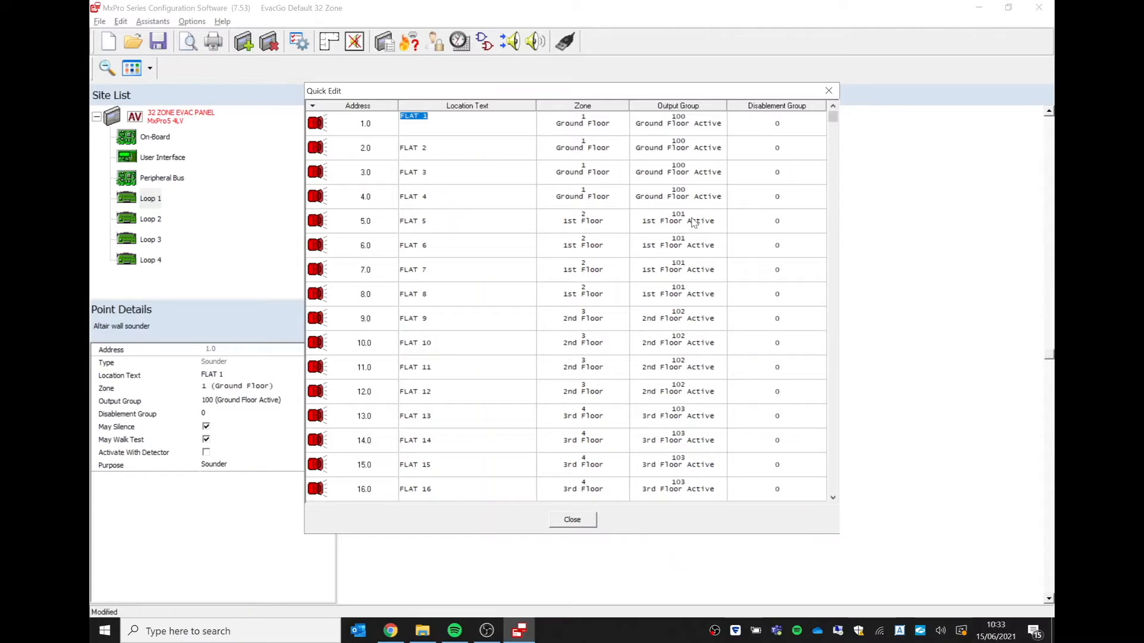
mouse_move(732, 444)
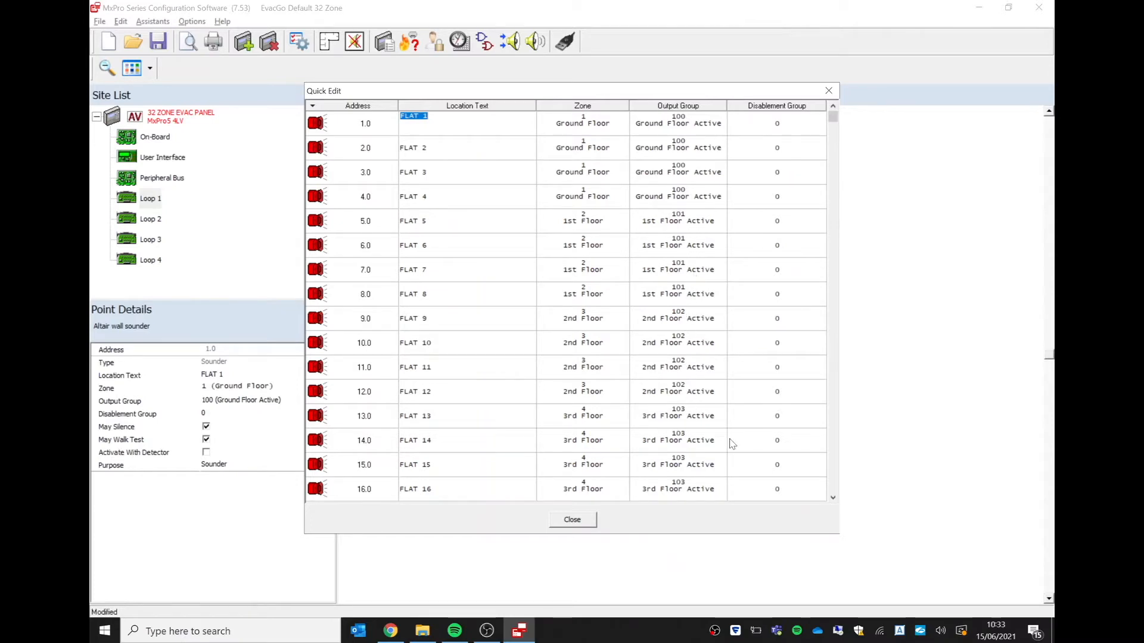
scroll("down", 3)
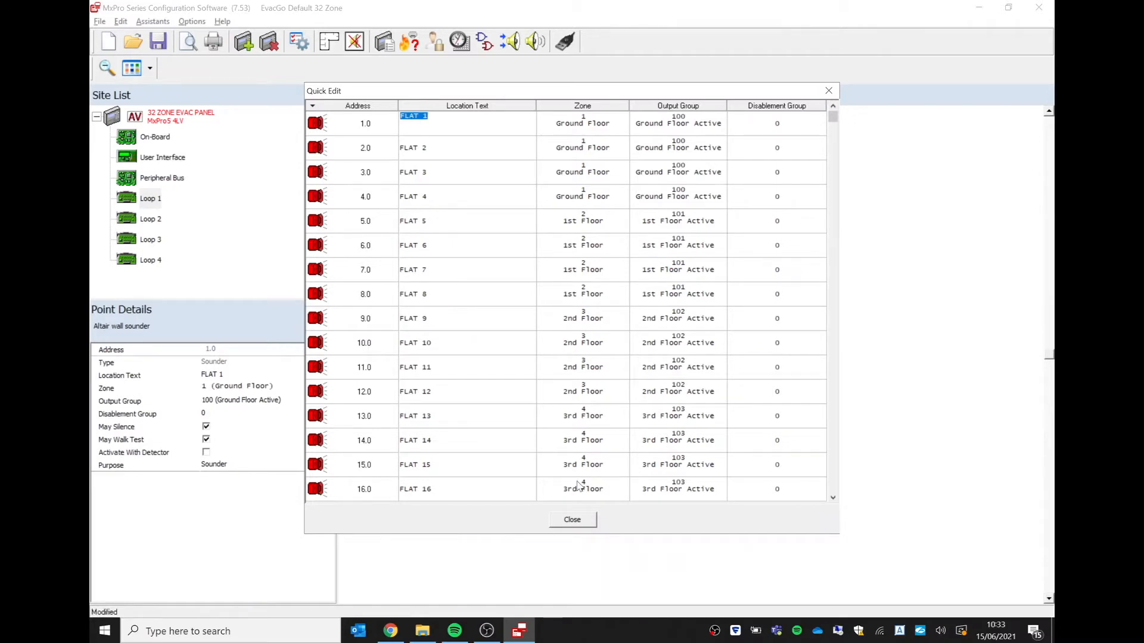
left_click(572, 519)
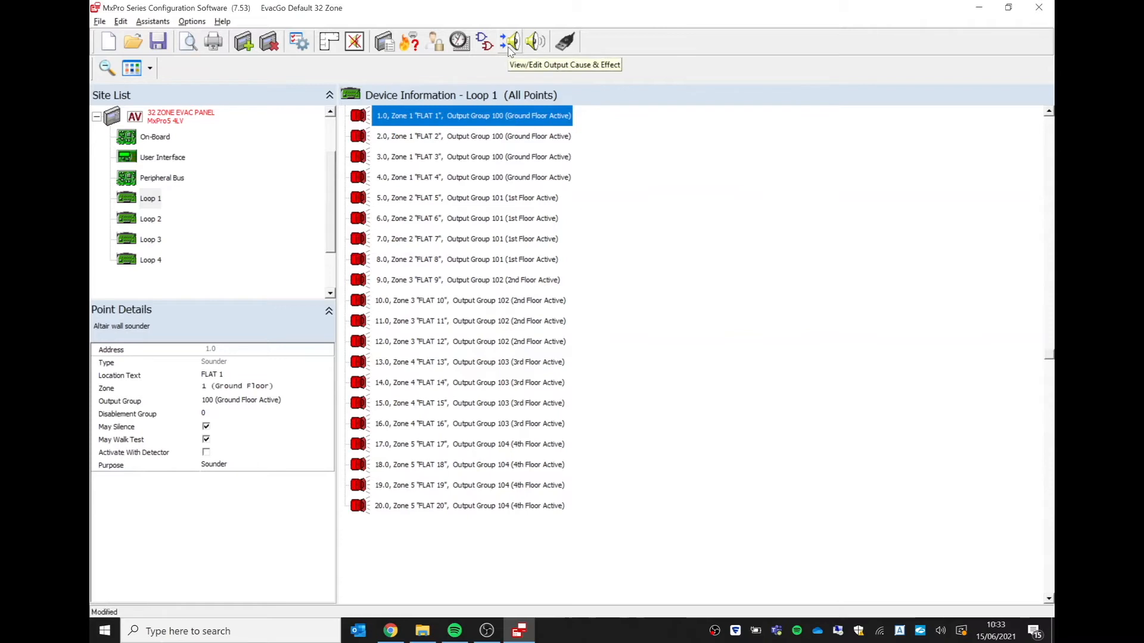
Open Output Cause & Effect, collapse Group-1 and expand Groups 100–104 to their evac switches
left_click(503, 41)
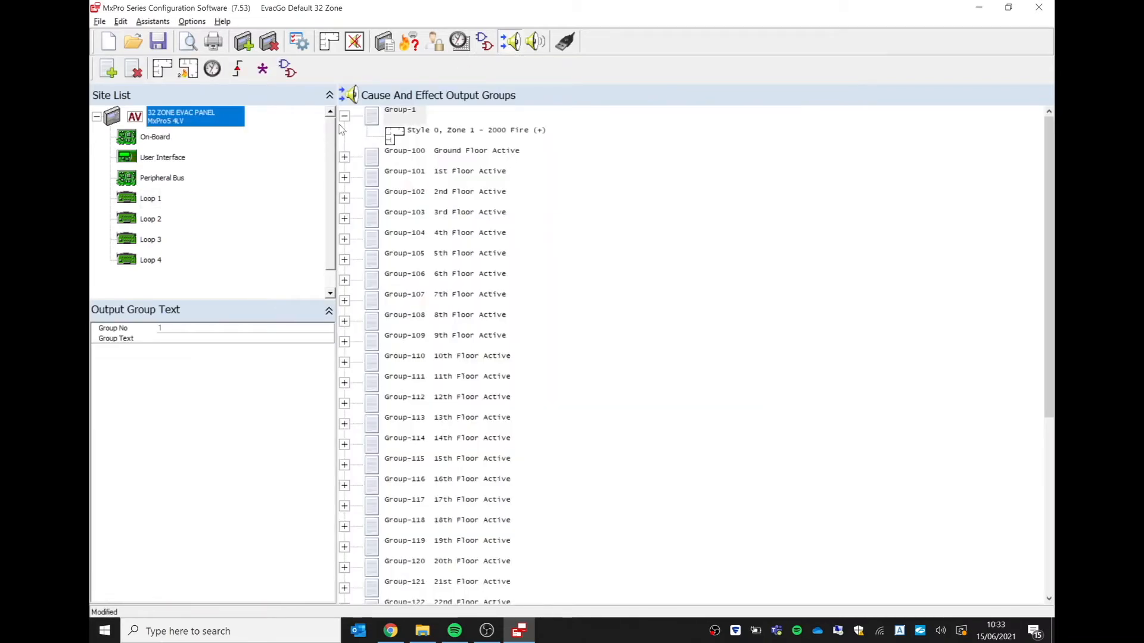
left_click(344, 115)
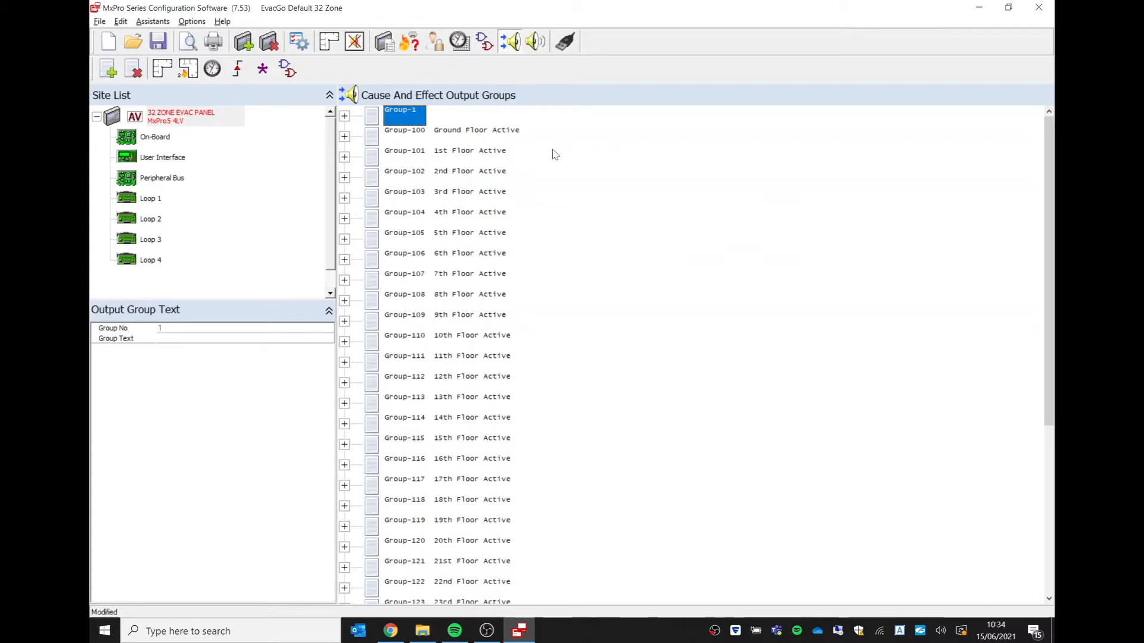
mouse_move(351, 140)
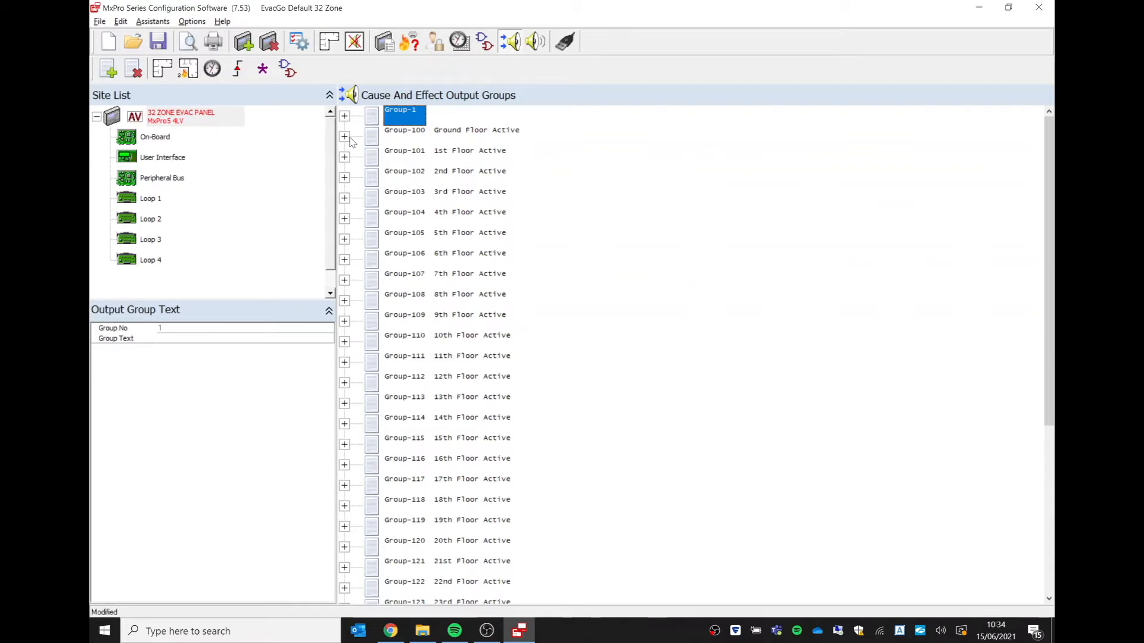
left_click(344, 137)
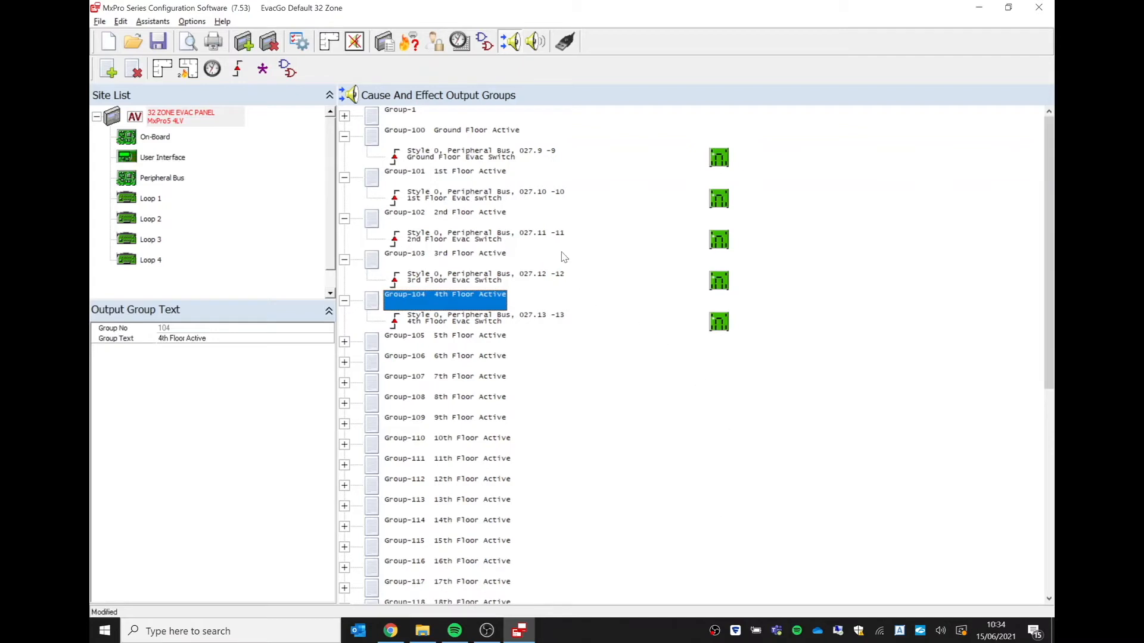
Inspect input event details for the ground to 4th floor evac switch lines
left_click(479, 154)
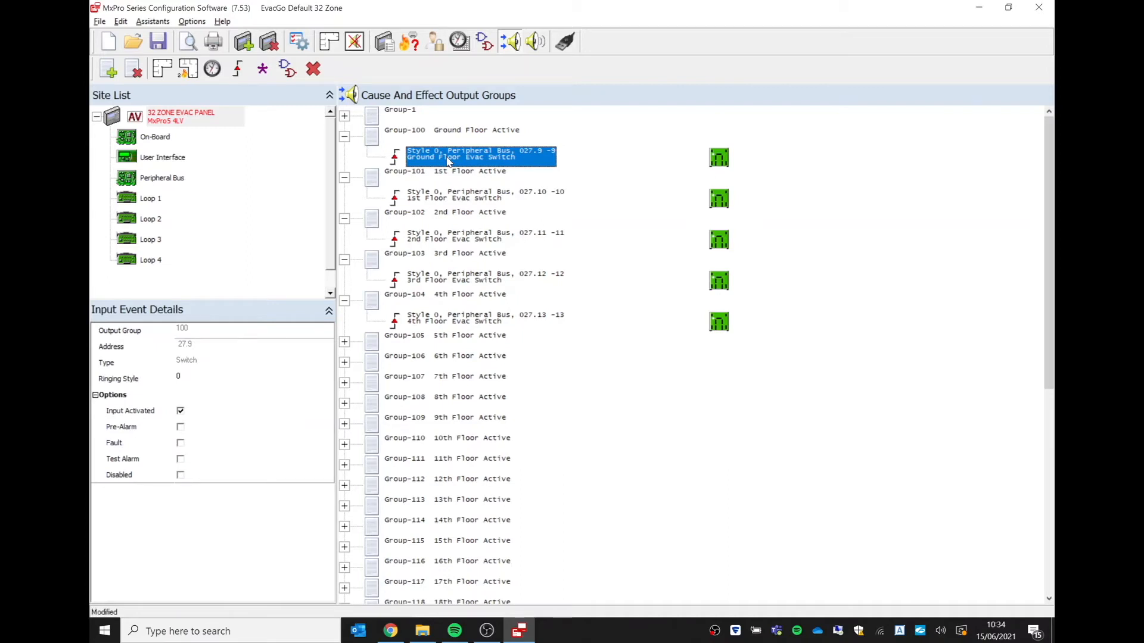
left_click(485, 195)
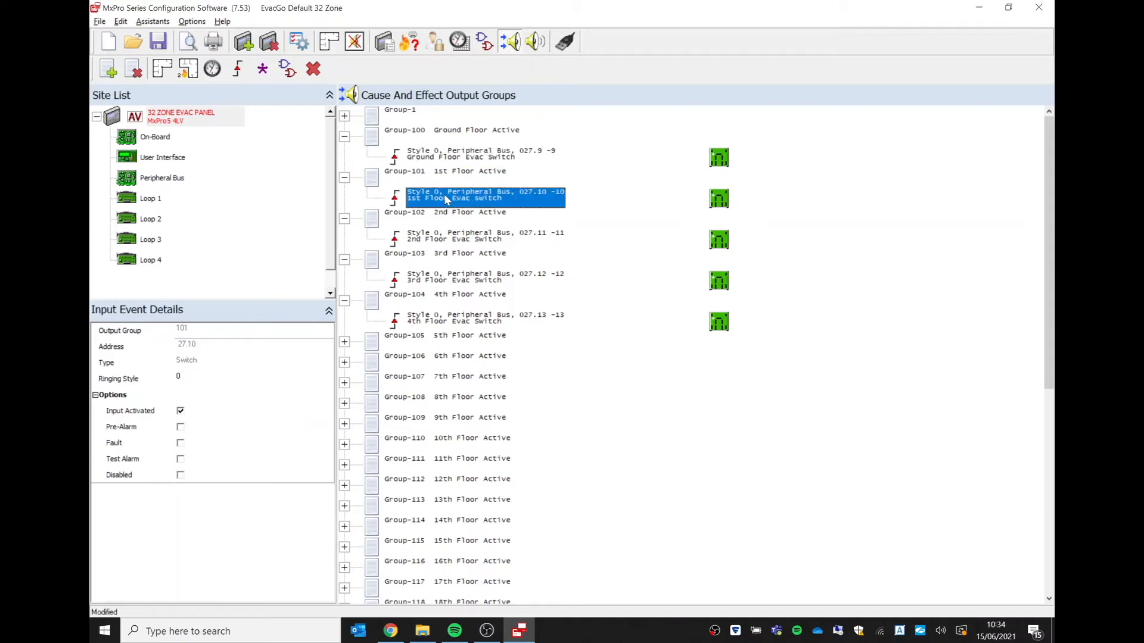
left_click(485, 236)
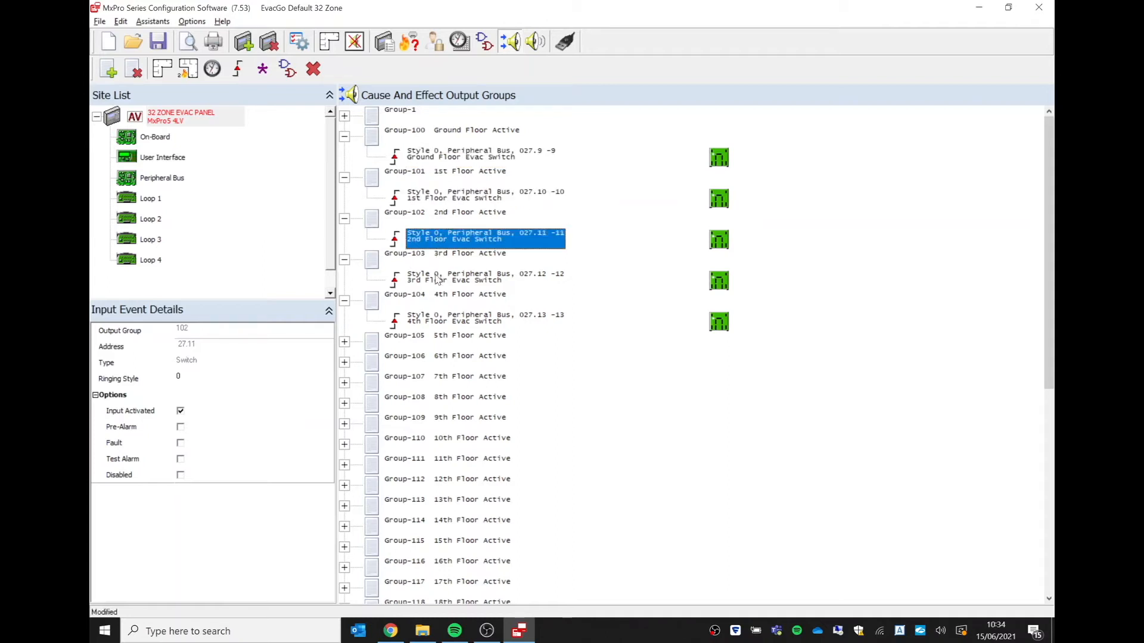
left_click(484, 276)
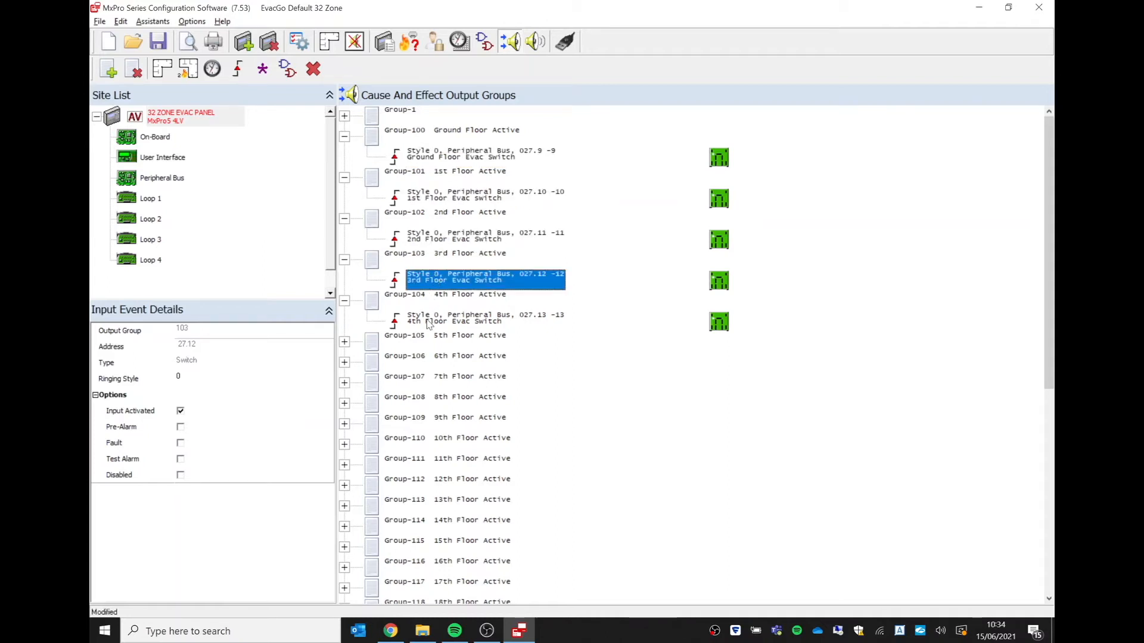
left_click(484, 317)
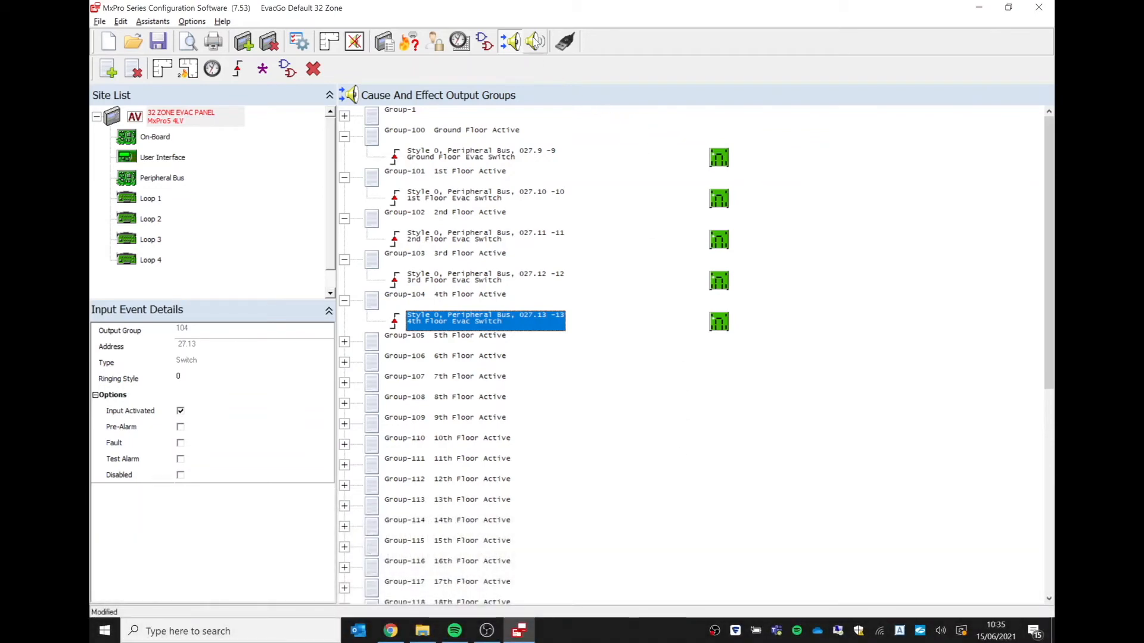
mouse_move(565, 41)
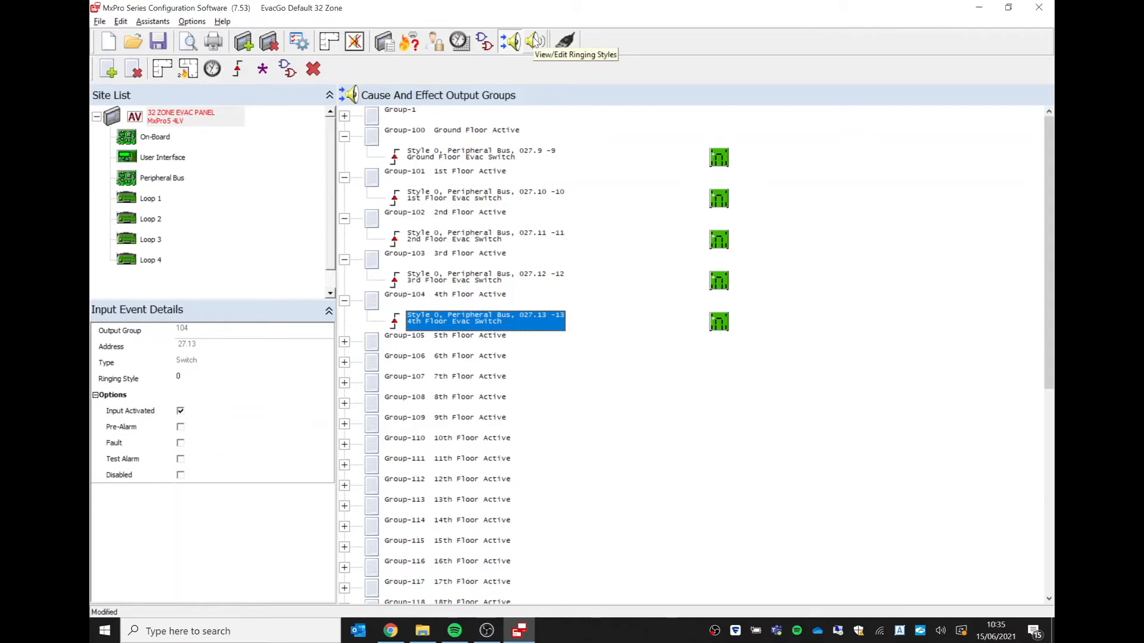
Open Ringing Styles, review styles 0, 2 and 4, then select style 3
left_click(535, 41)
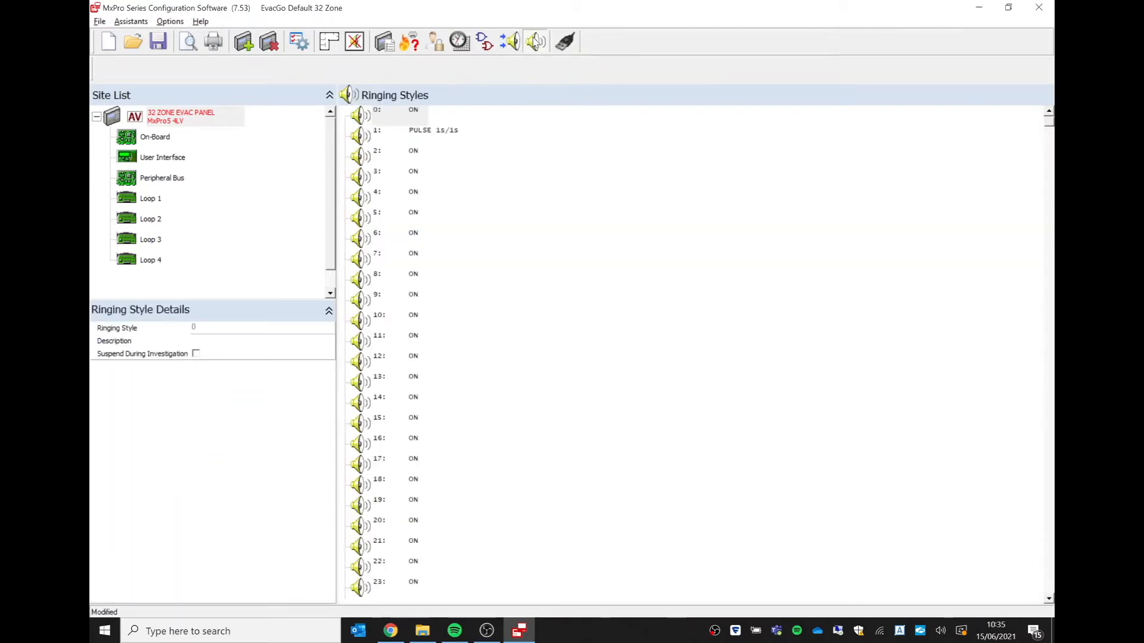
left_click(400, 109)
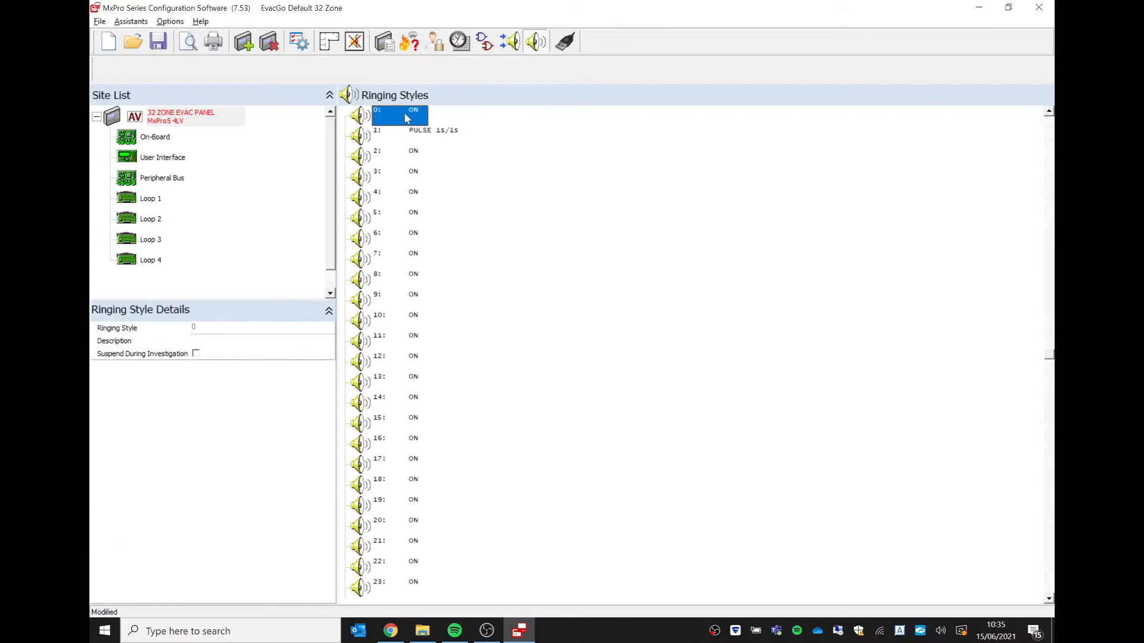
mouse_move(135, 389)
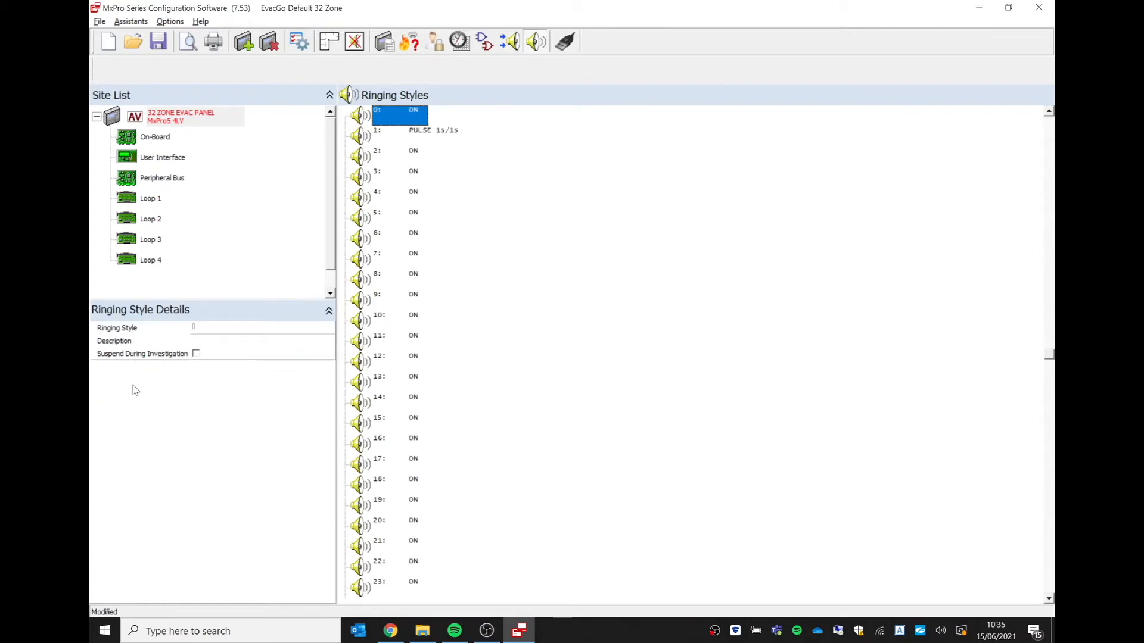
mouse_move(265, 416)
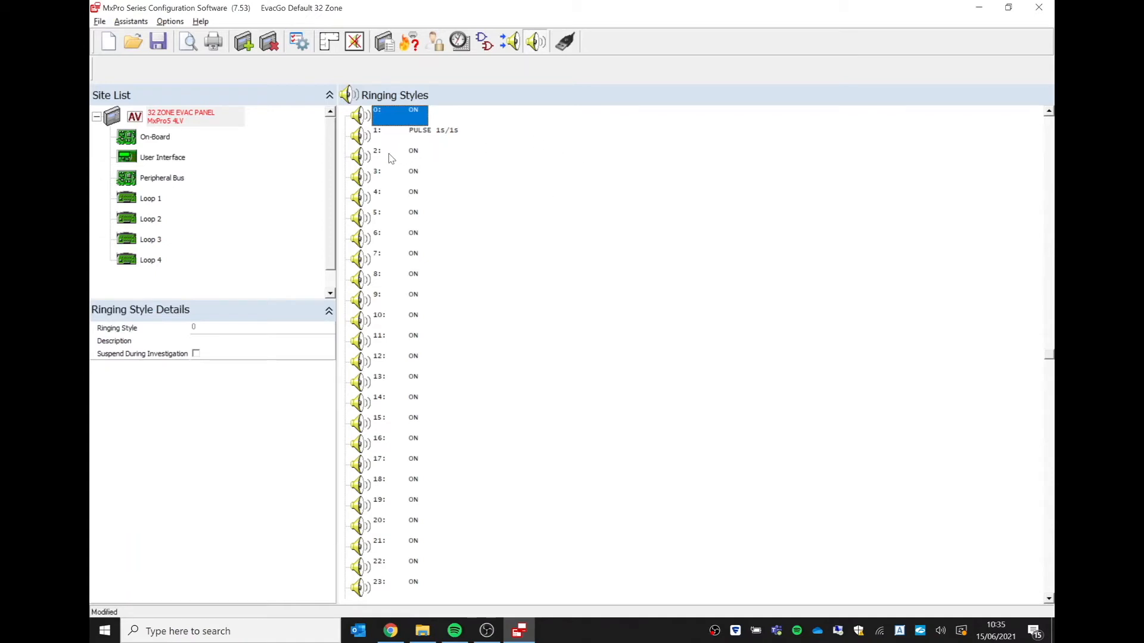
left_click(399, 155)
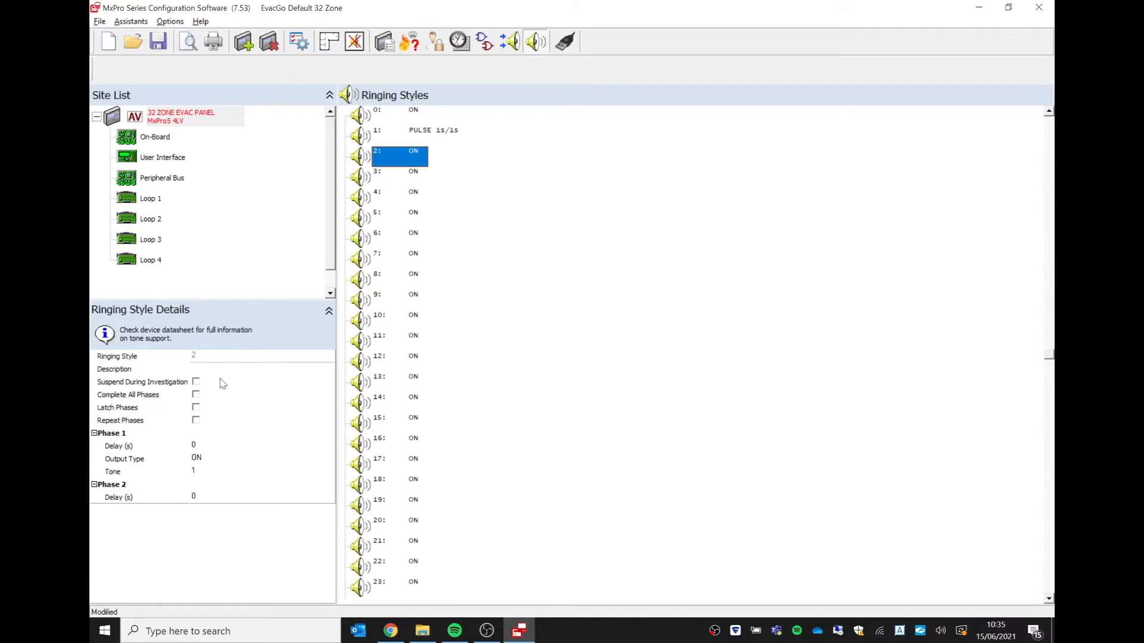
mouse_move(119, 476)
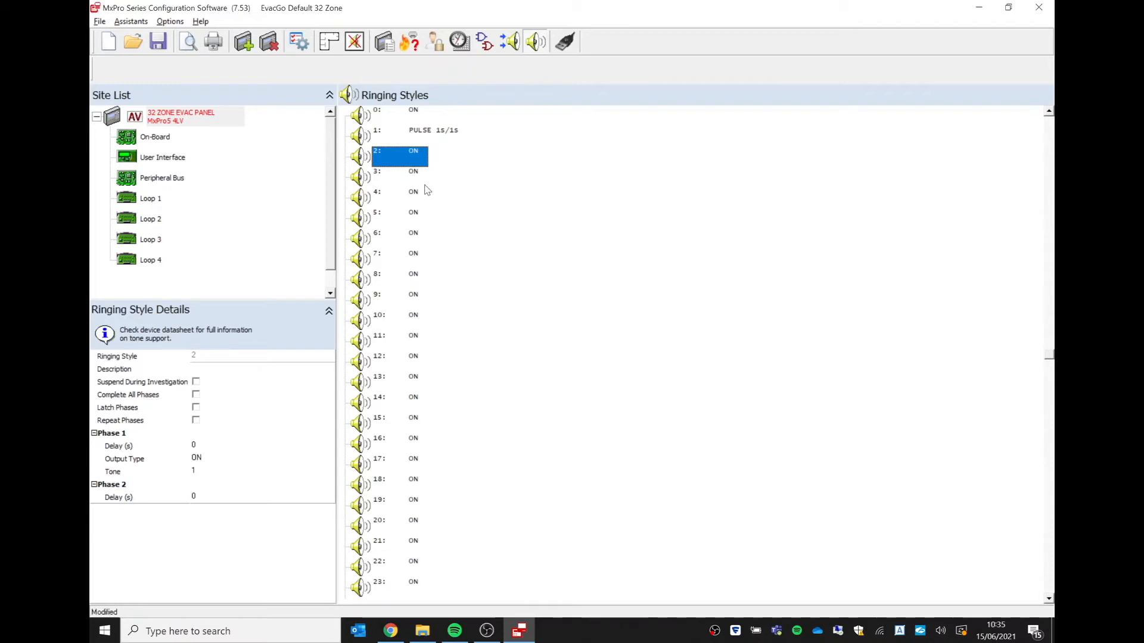
left_click(400, 192)
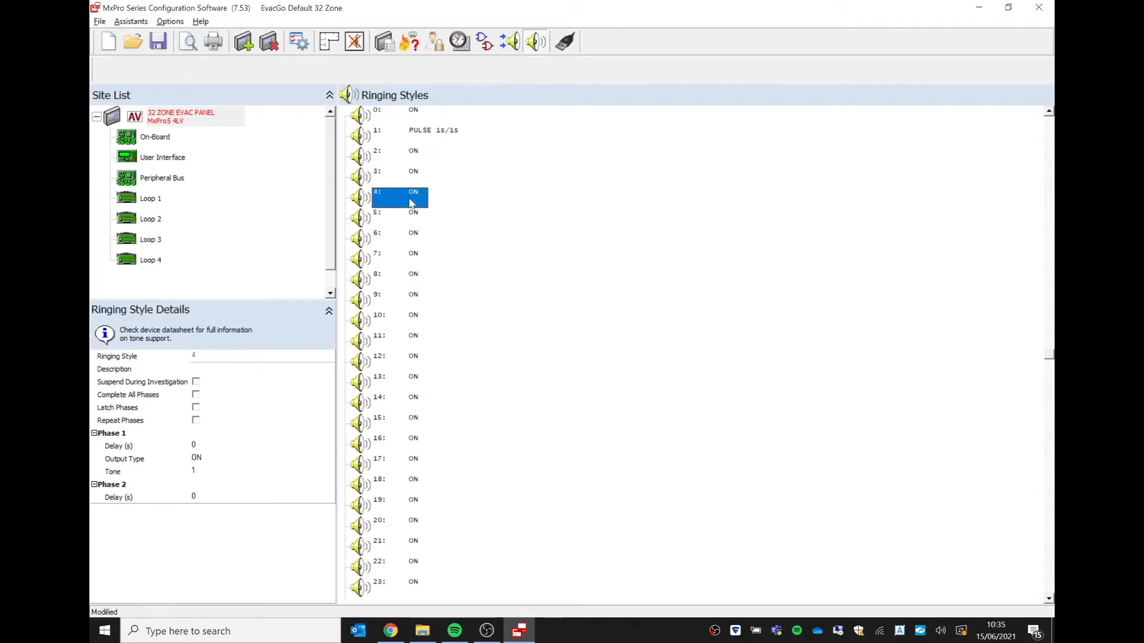
left_click(400, 171)
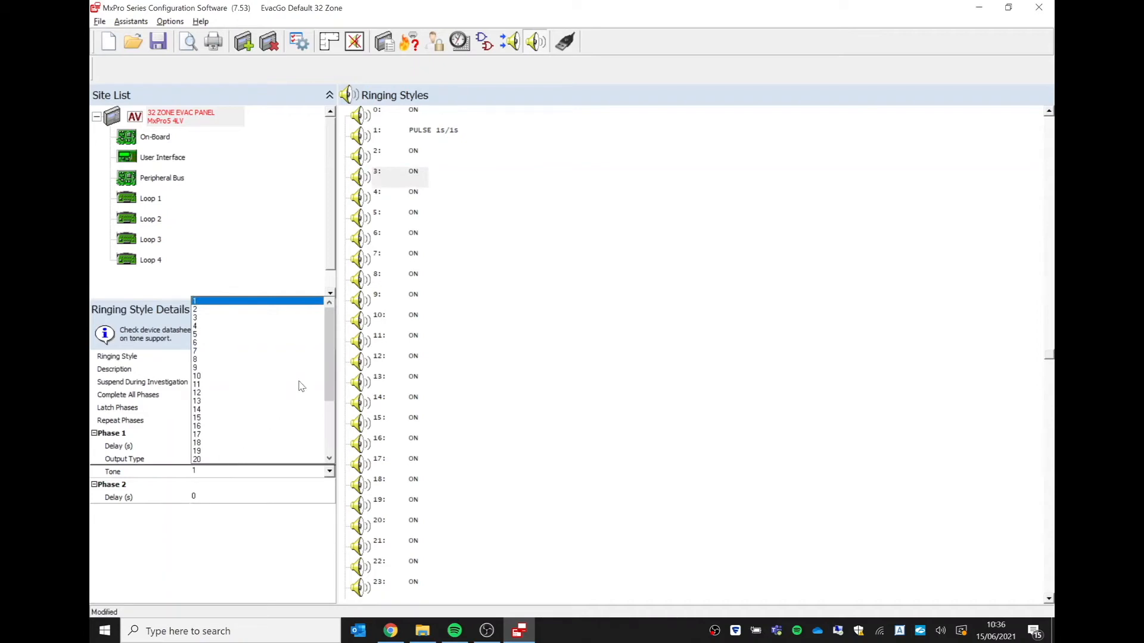
Choose tone 2 for ringing style 3's phase 1
scroll("down", 3)
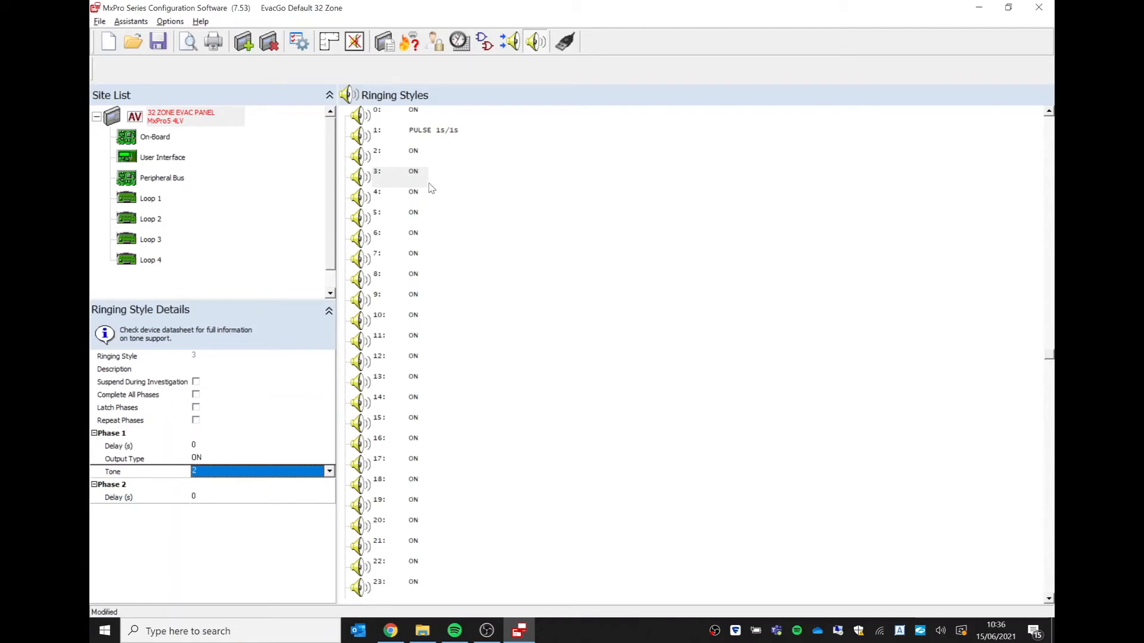
left_click(399, 171)
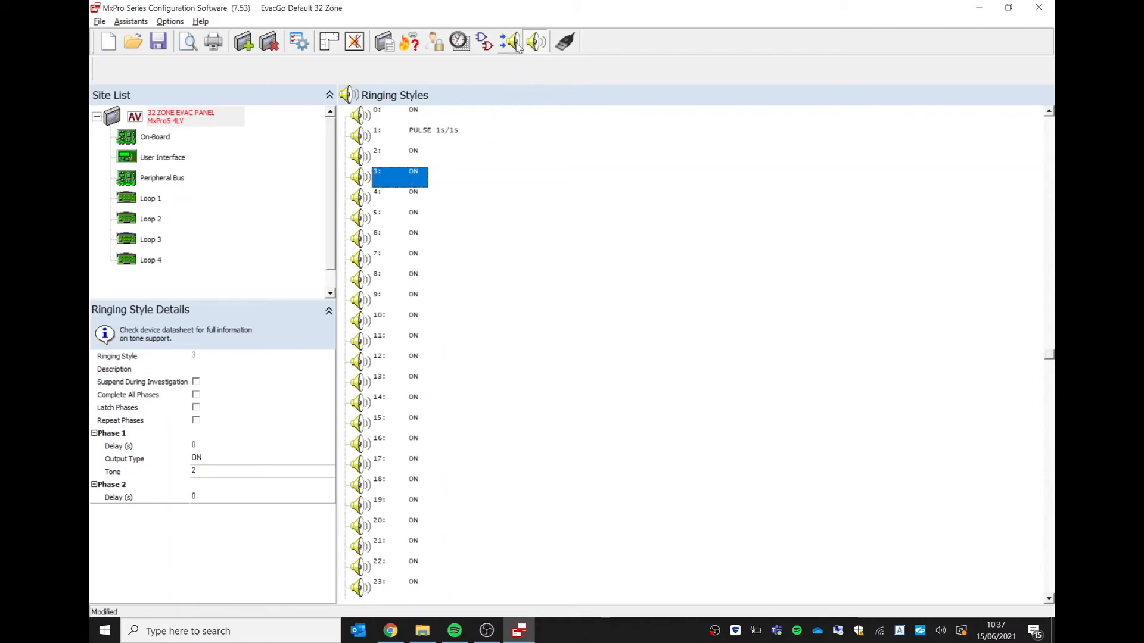
mouse_move(512, 42)
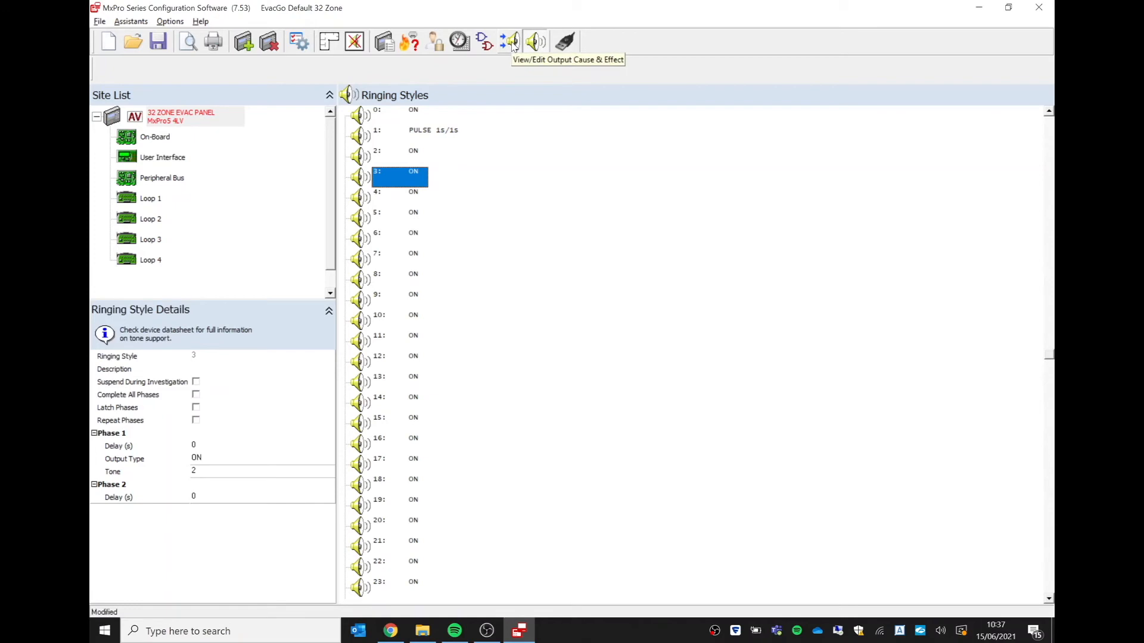
Return to Output Cause & Effect, expand the floor groups and select the Ground Floor Evac Switch
left_click(511, 41)
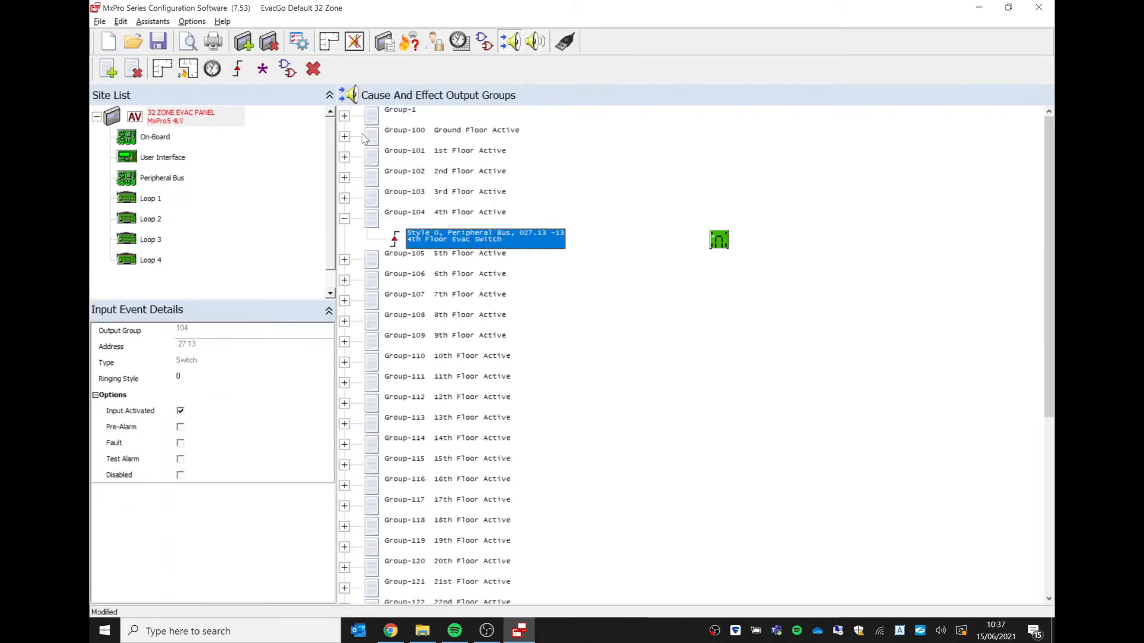
left_click(343, 136)
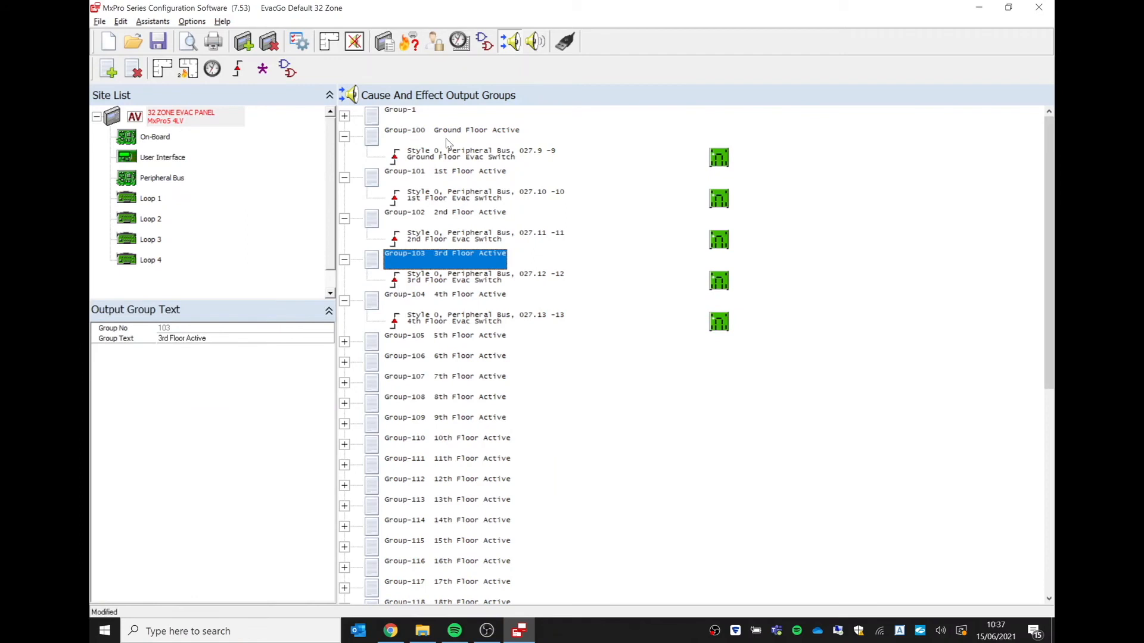
left_click(446, 130)
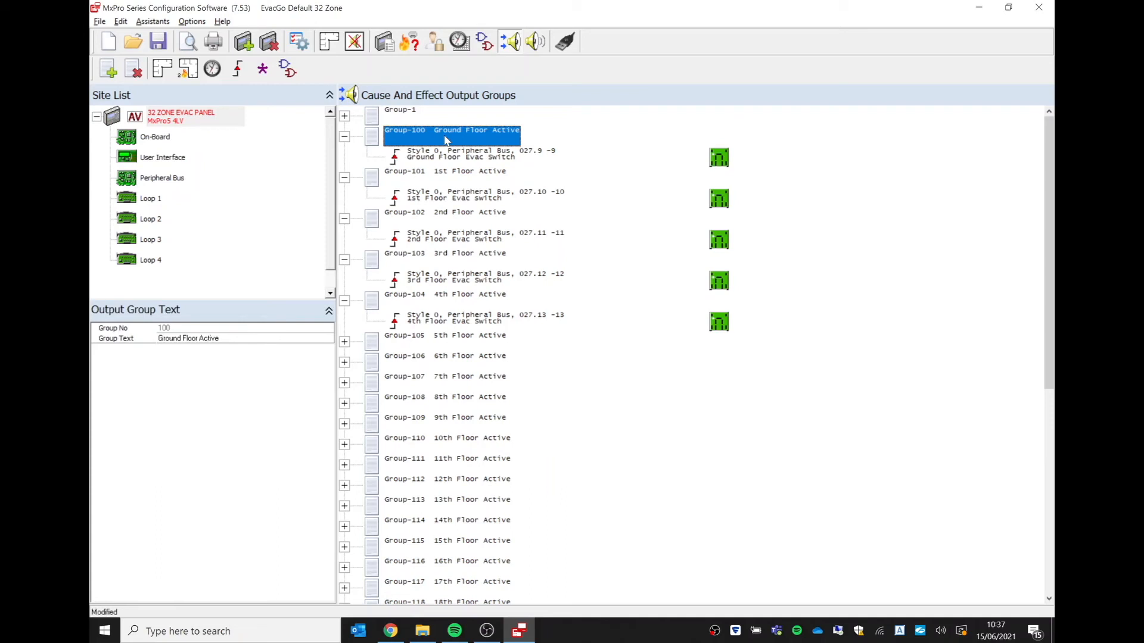
left_click(478, 153)
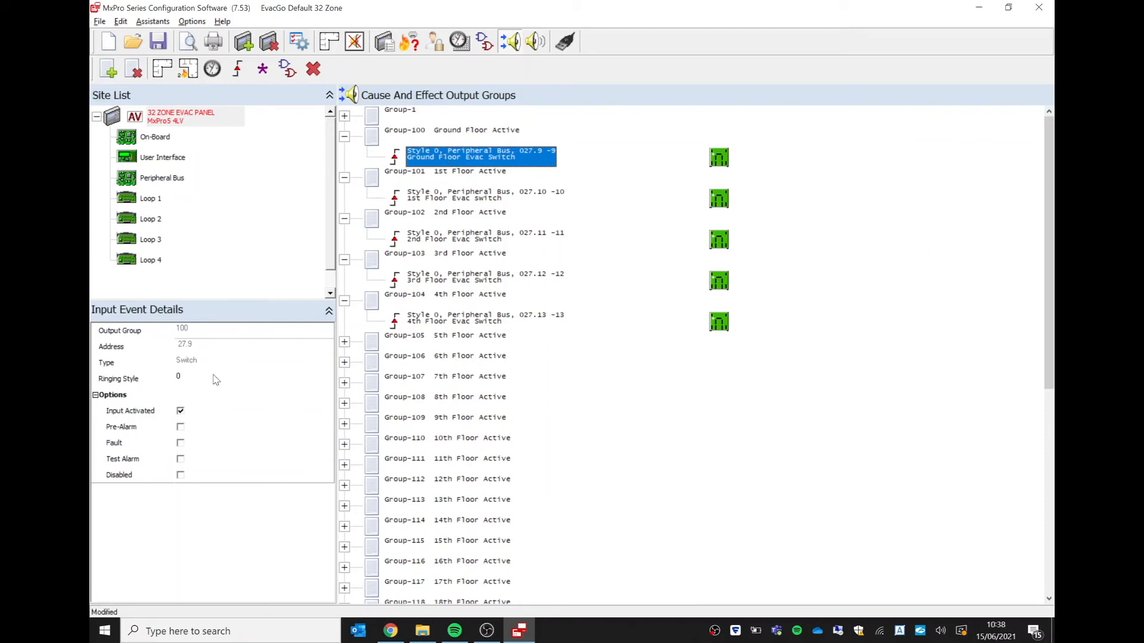
mouse_move(194, 385)
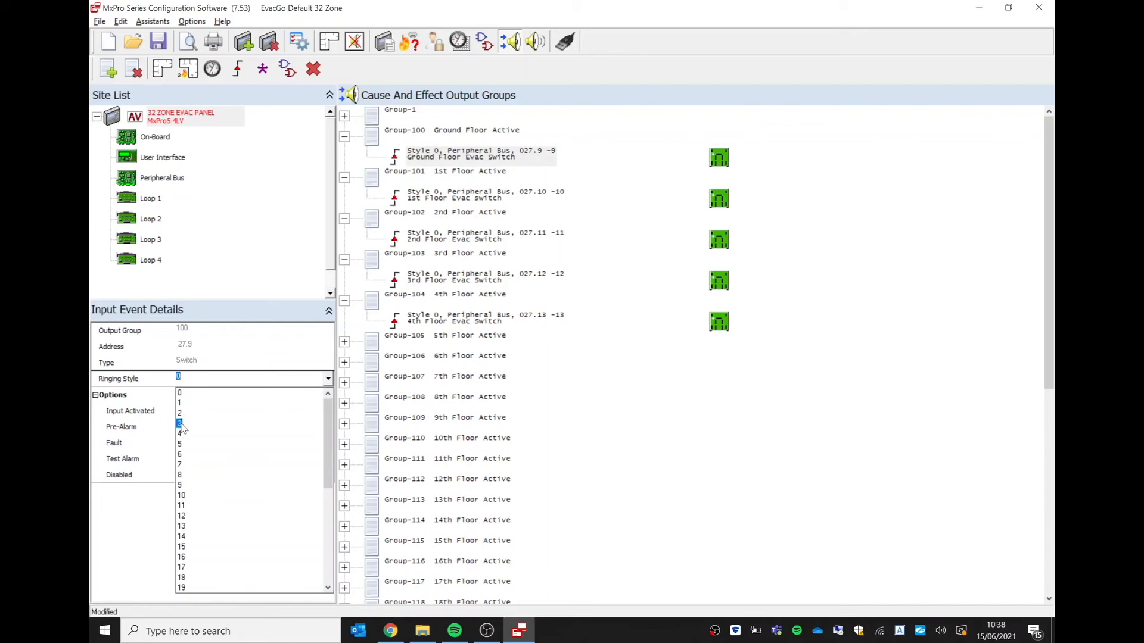
Set ringing style 3 on the ground, 1st through 4th floor evac switch lines
left_click(179, 423)
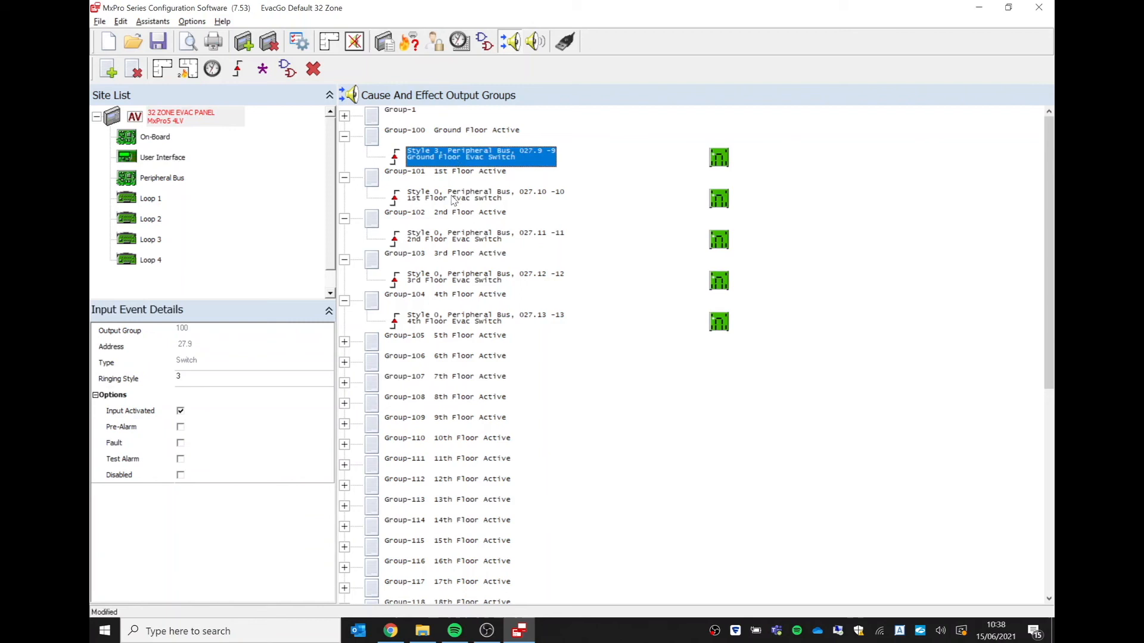
left_click(485, 195)
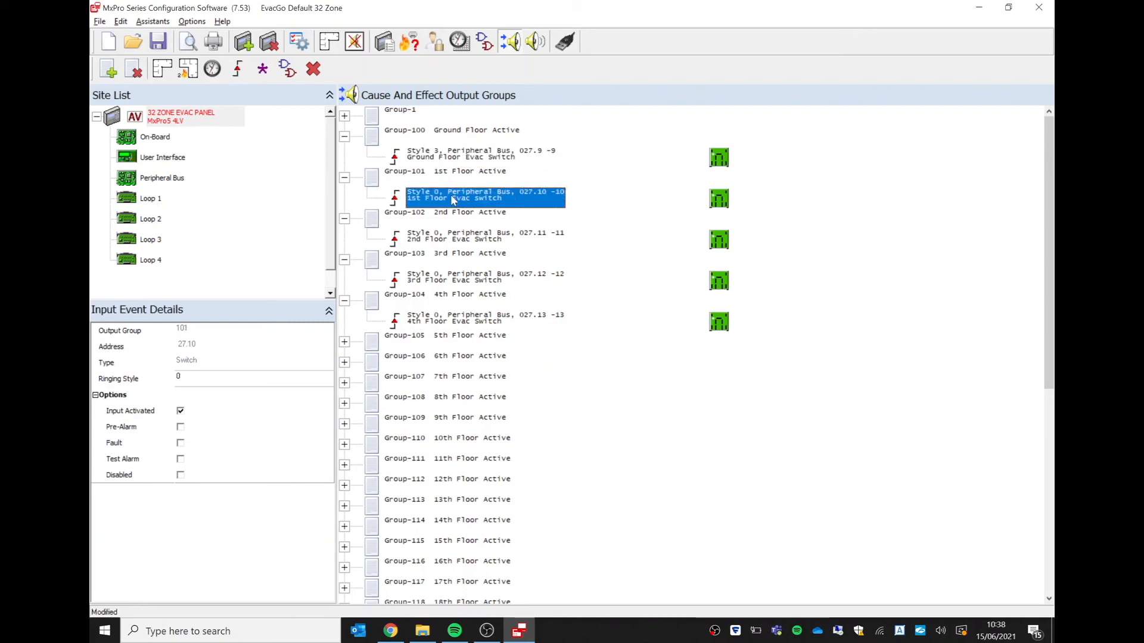
mouse_move(198, 379)
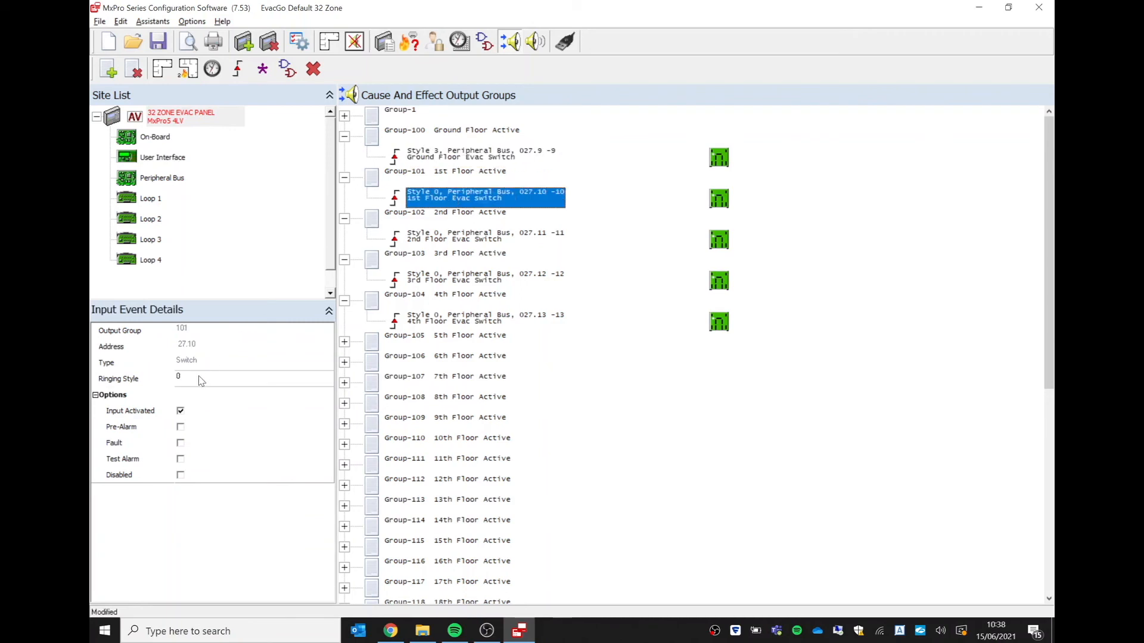
left_click(328, 377)
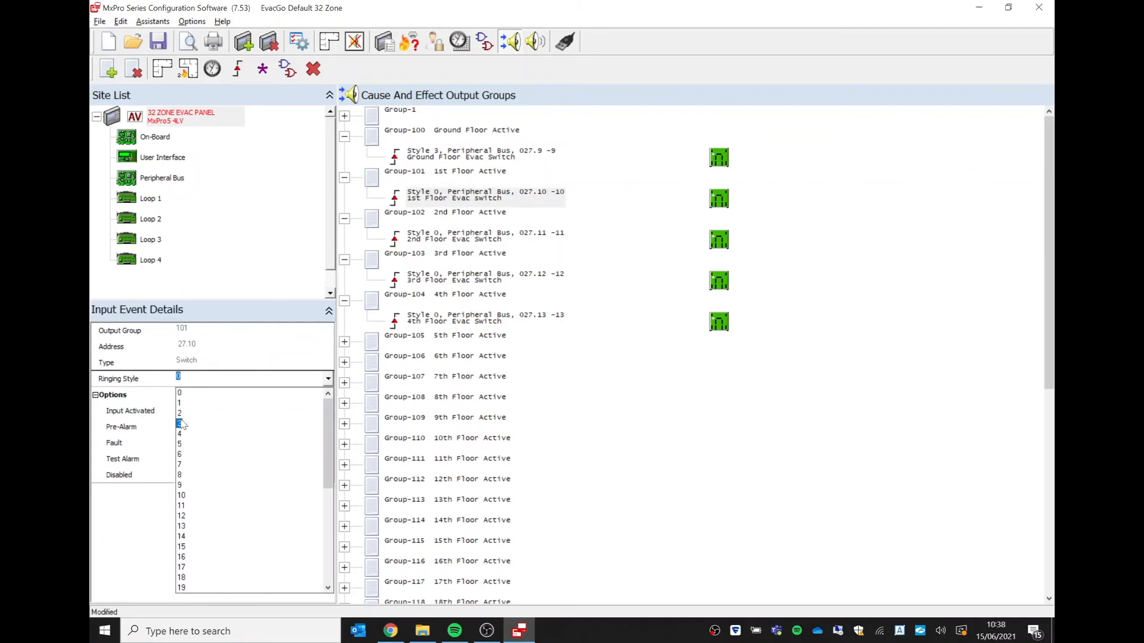
left_click(179, 423)
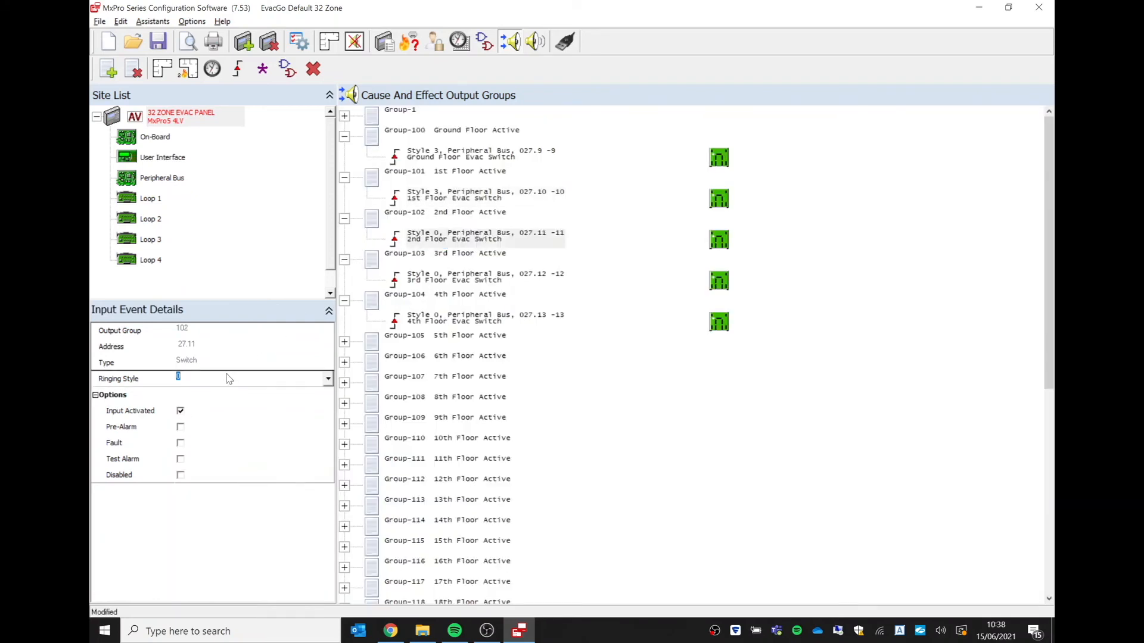
left_click(328, 378)
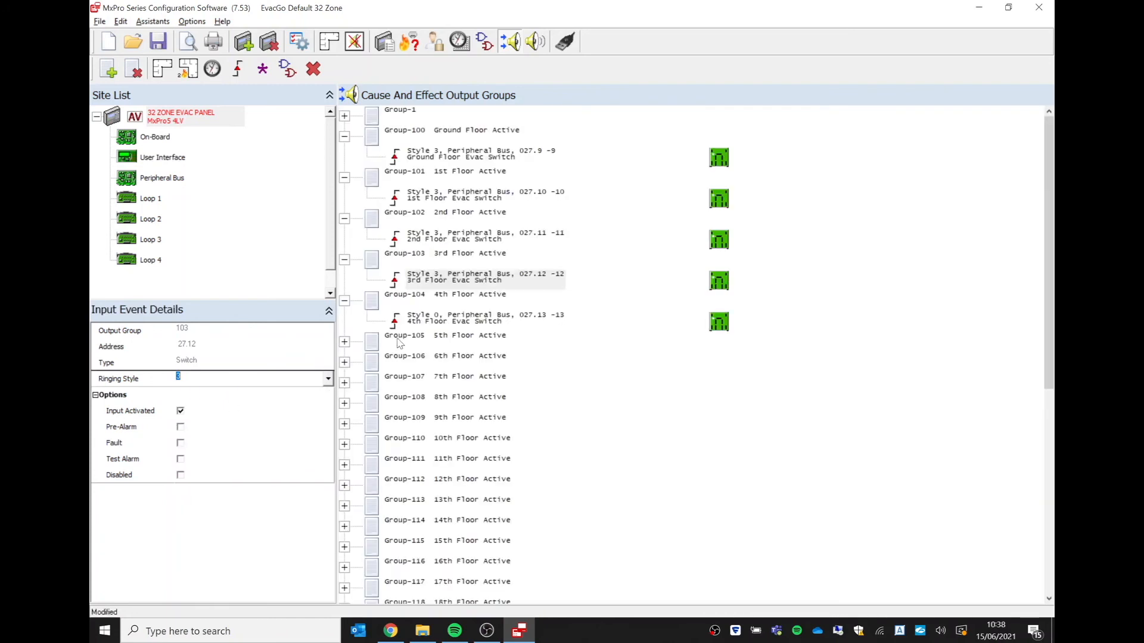
left_click(485, 318)
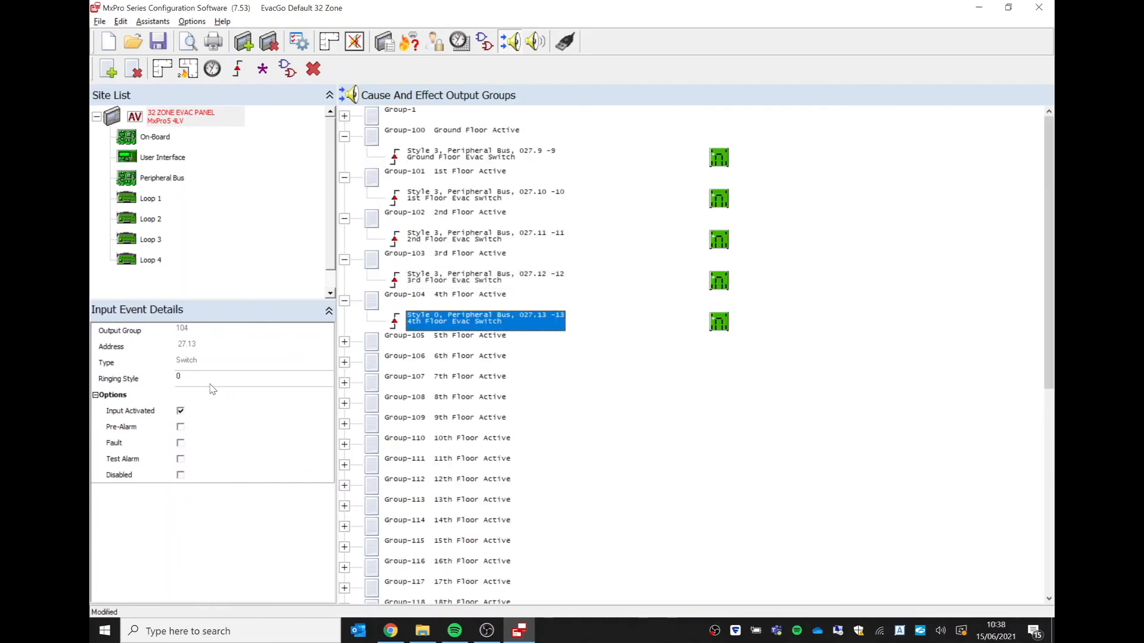
left_click(327, 379)
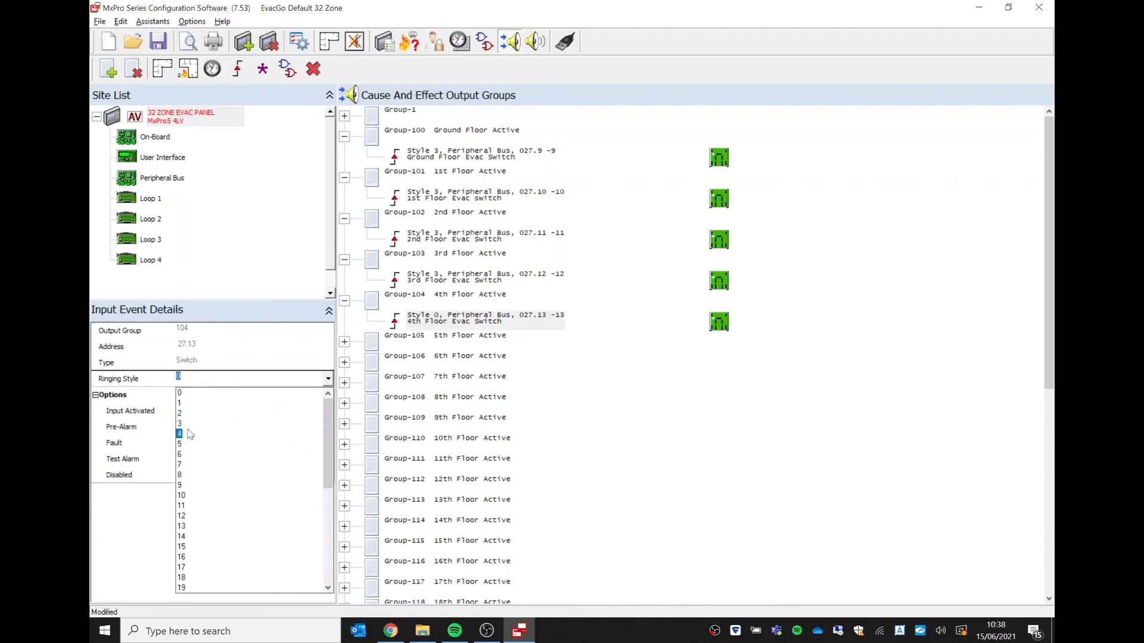
left_click(179, 423)
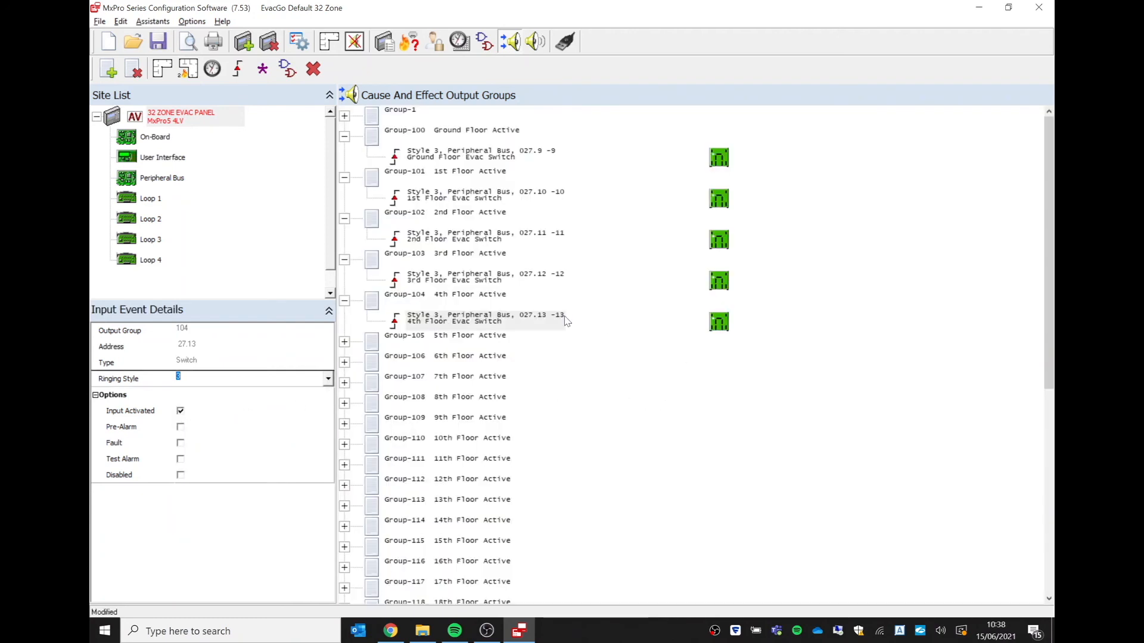
left_click(481, 318)
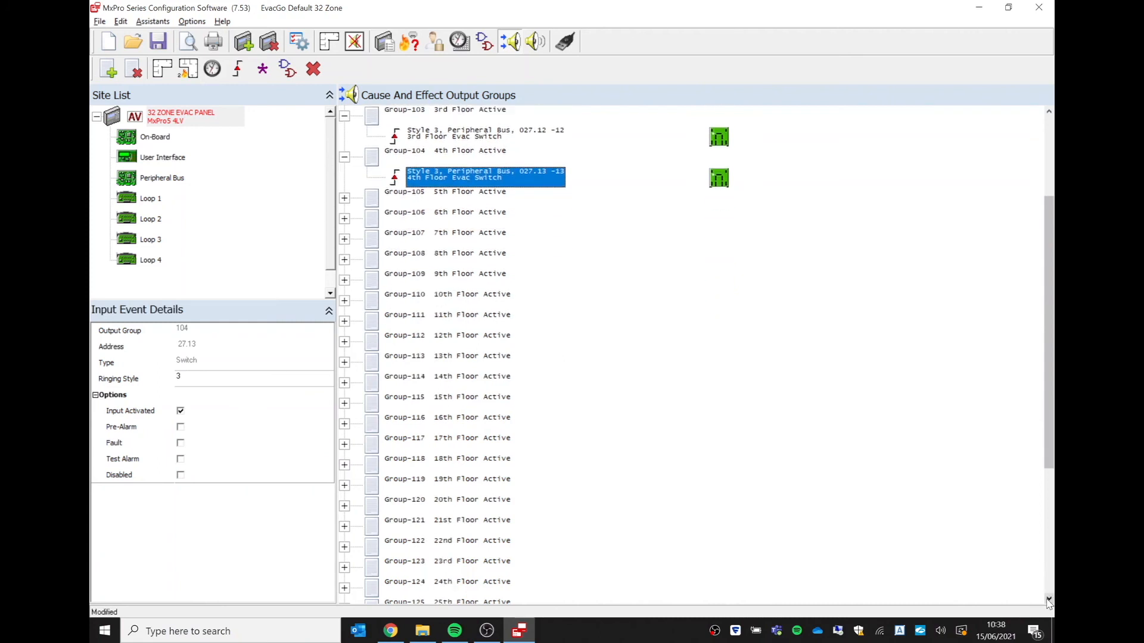
scroll("down", 3)
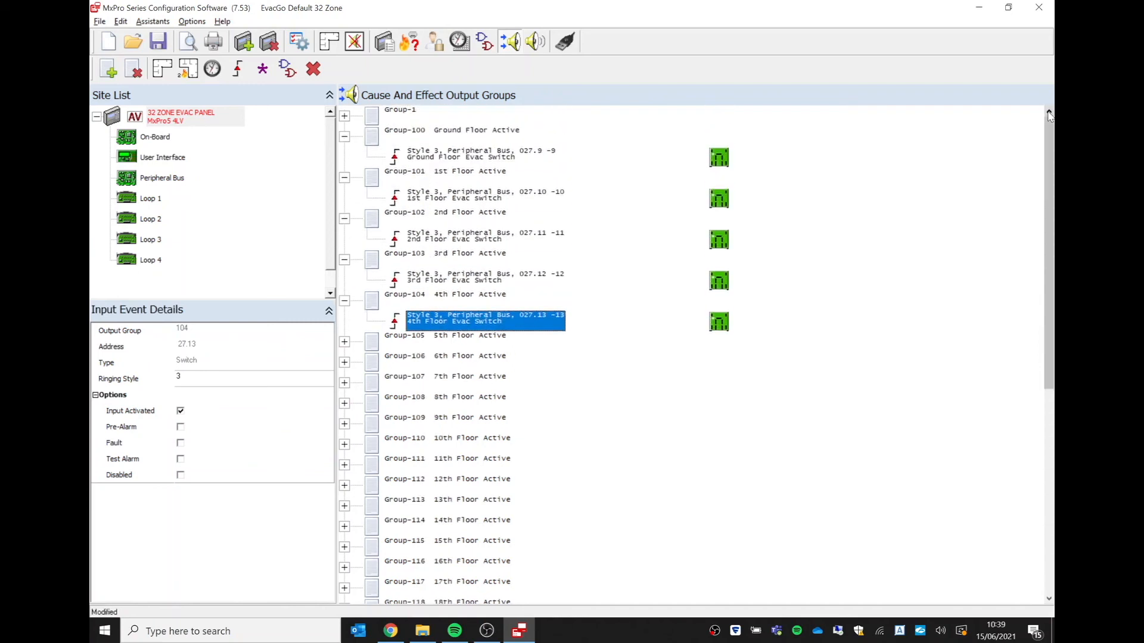
left_click(453, 130)
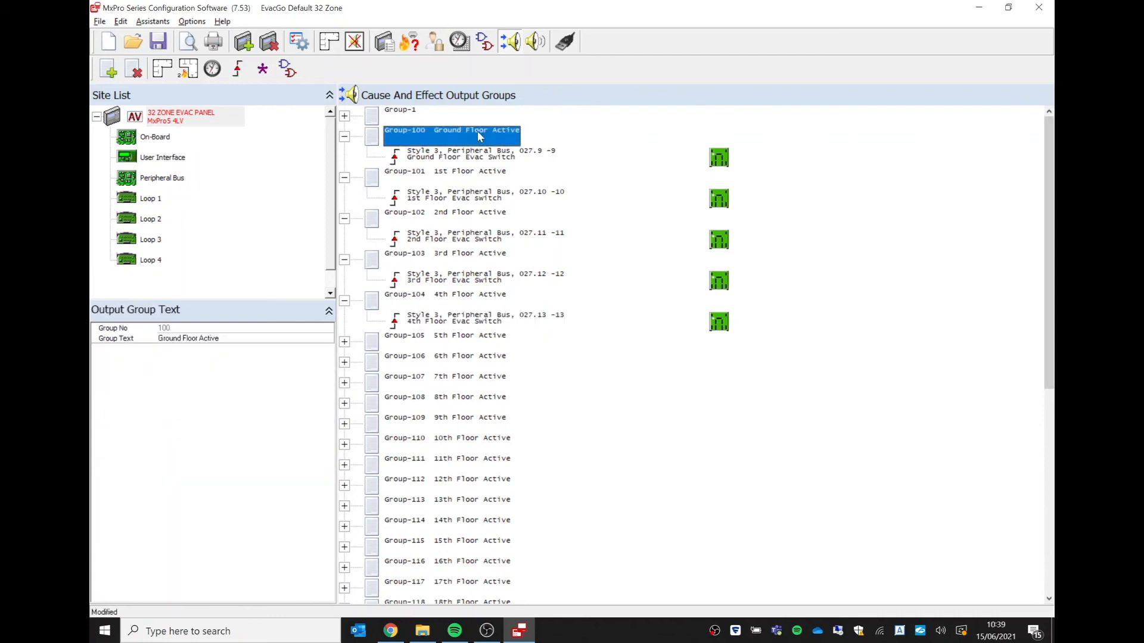